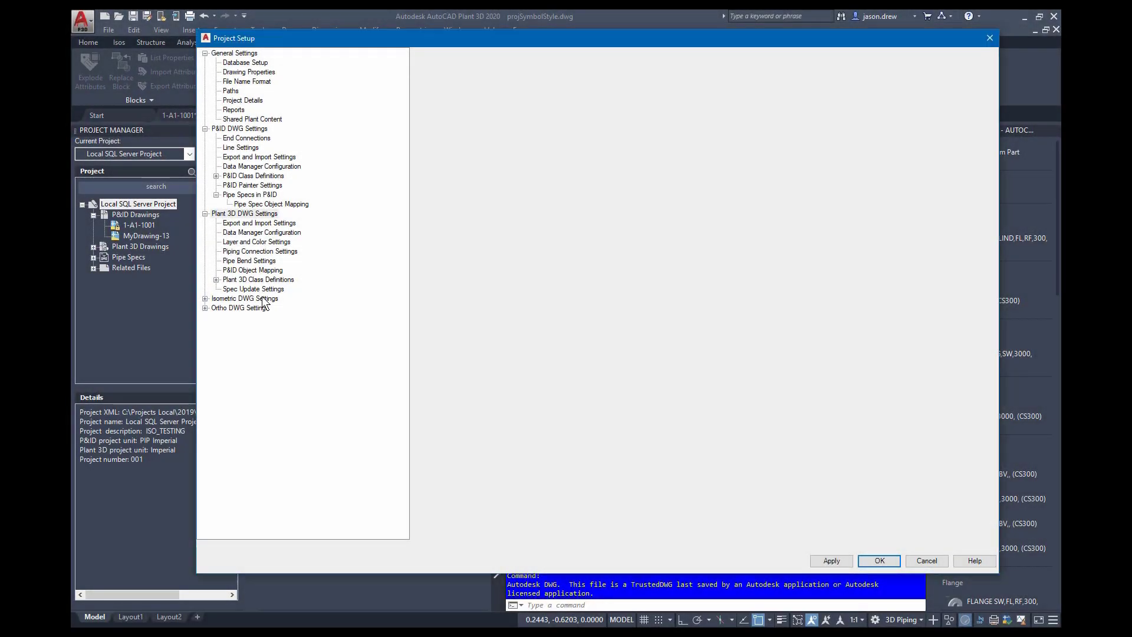
Expand the Isometric DWG Settings node in the Project Setup tree.
{"action": "left_click", "coordinate": [244, 298]}
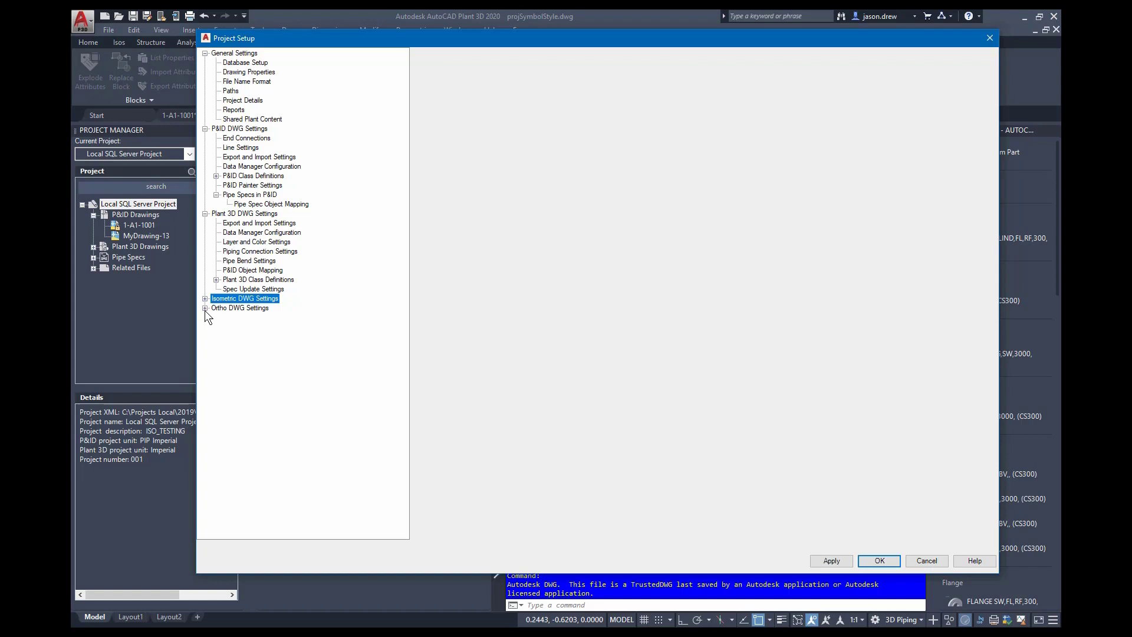
{"action": "left_click", "coordinate": [205, 298]}
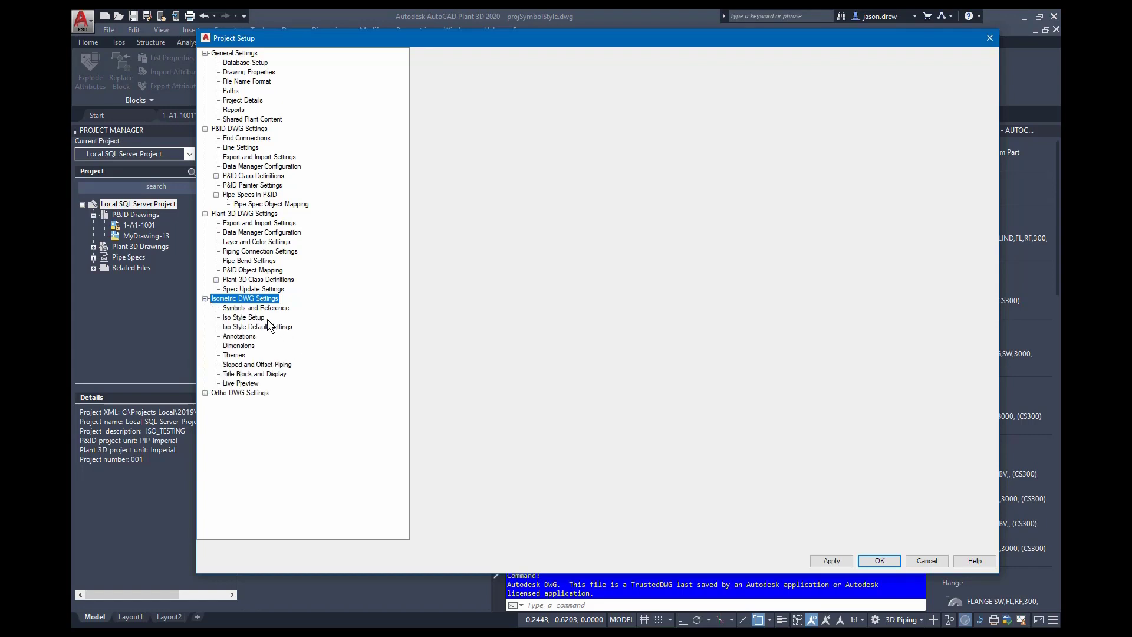
{"action": "mouse_move", "coordinate": [268, 326]}
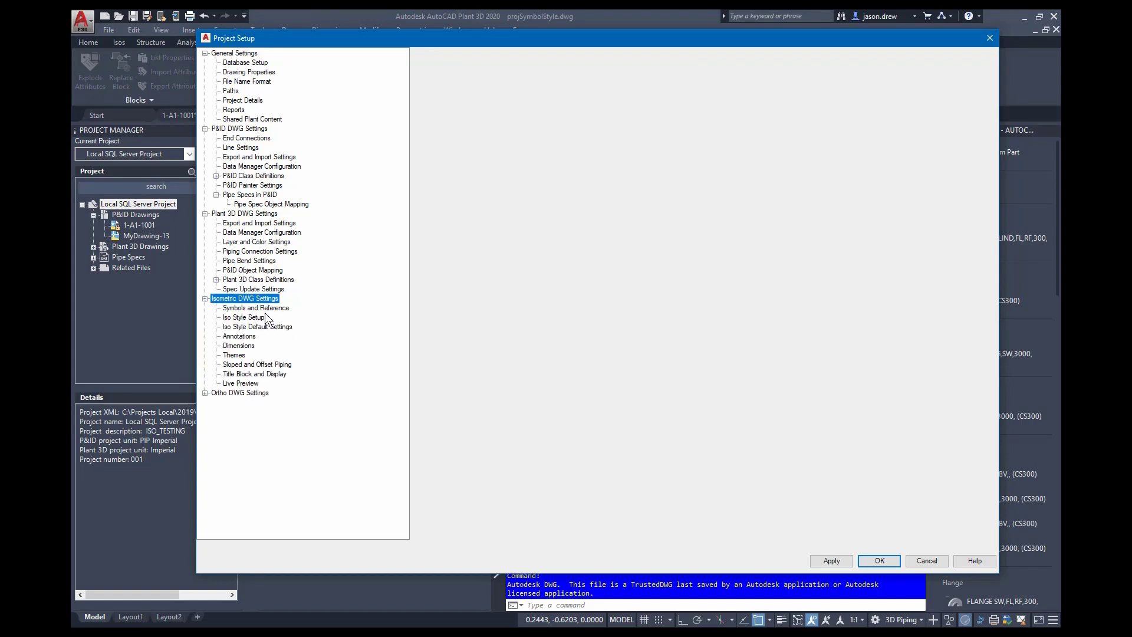
Show the Symbols and Reference page with the Floor Level reference message selected.
{"action": "left_click", "coordinate": [256, 308]}
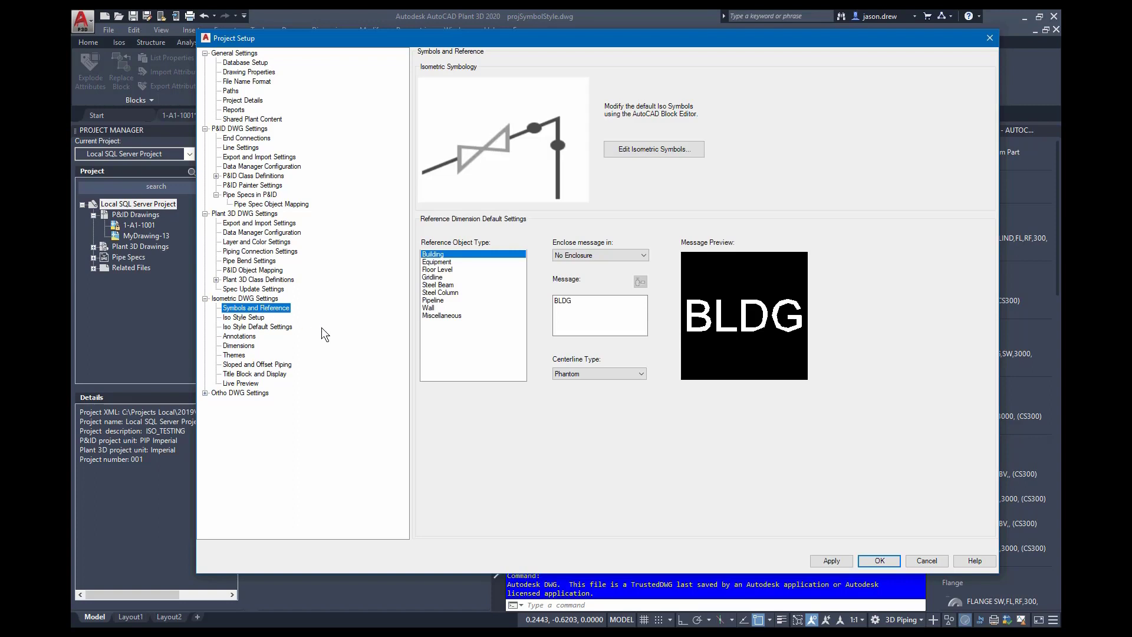
{"action": "mouse_move", "coordinate": [335, 326]}
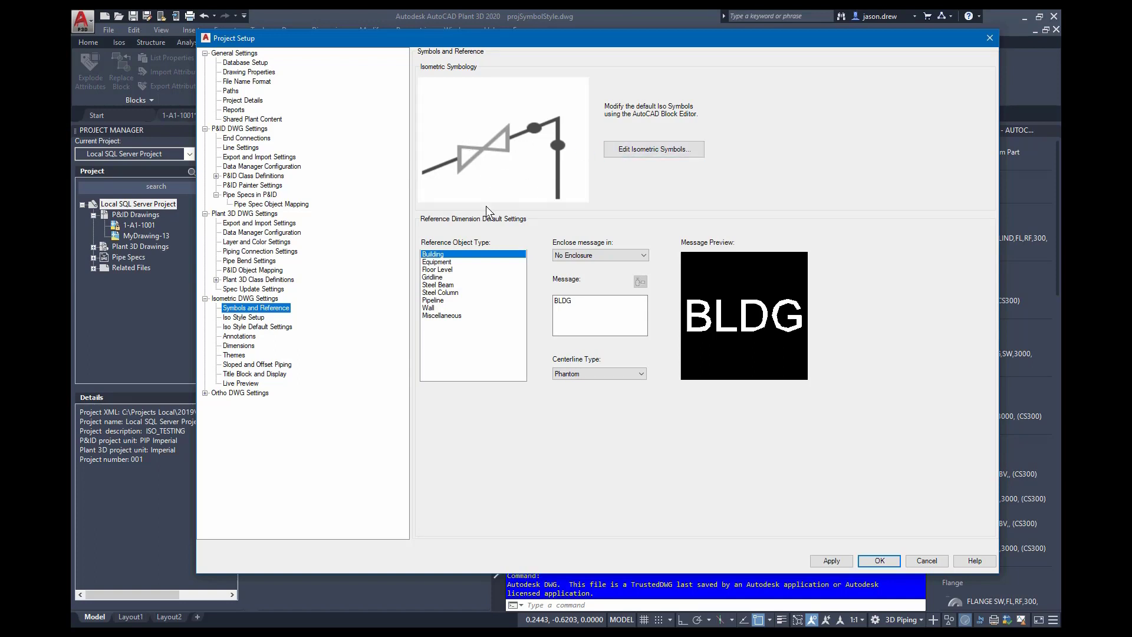
{"action": "mouse_move", "coordinate": [453, 272]}
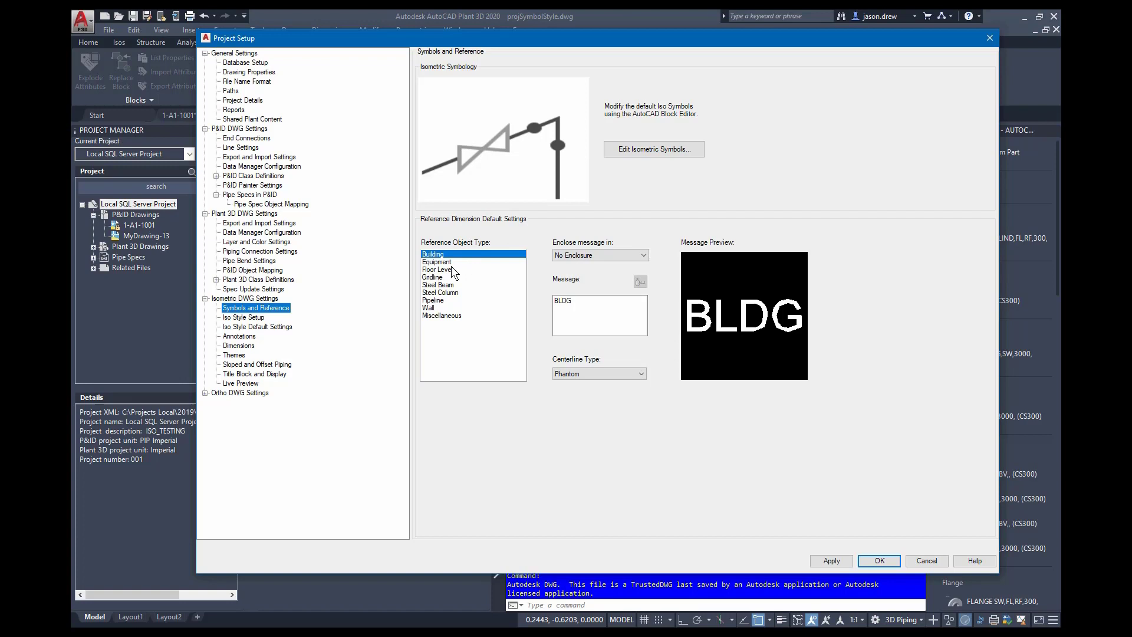
{"action": "left_click", "coordinate": [437, 269]}
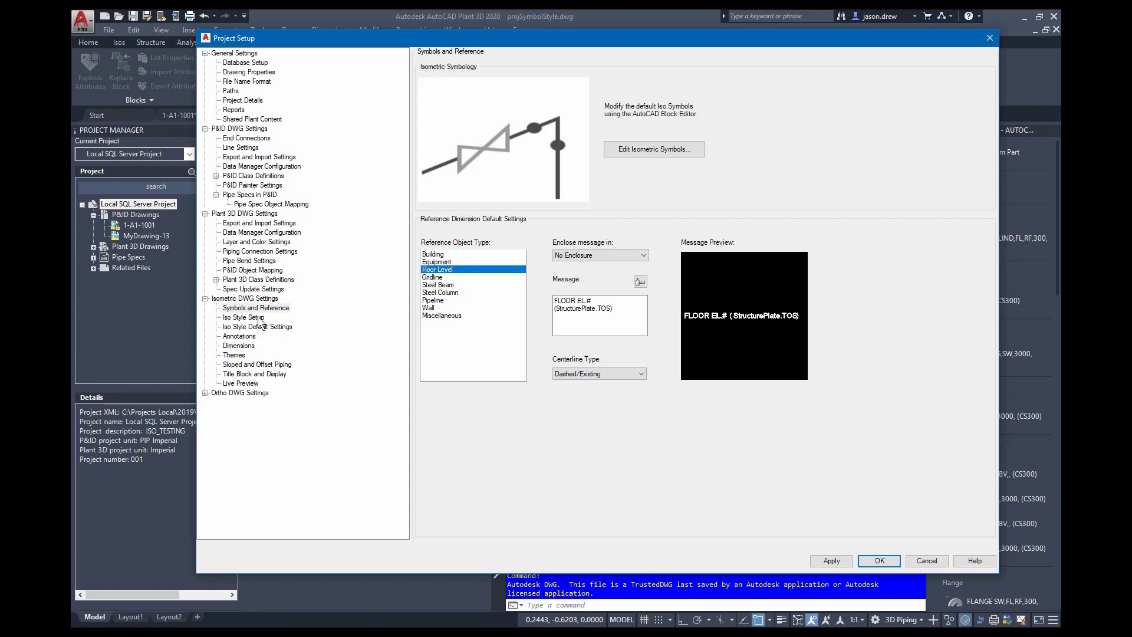
On Iso Style Setup, switch to Final_ANSI-C then Spool_ANSI-B, keeping Automatic (Max. size) sizing.
{"action": "left_click", "coordinate": [243, 317]}
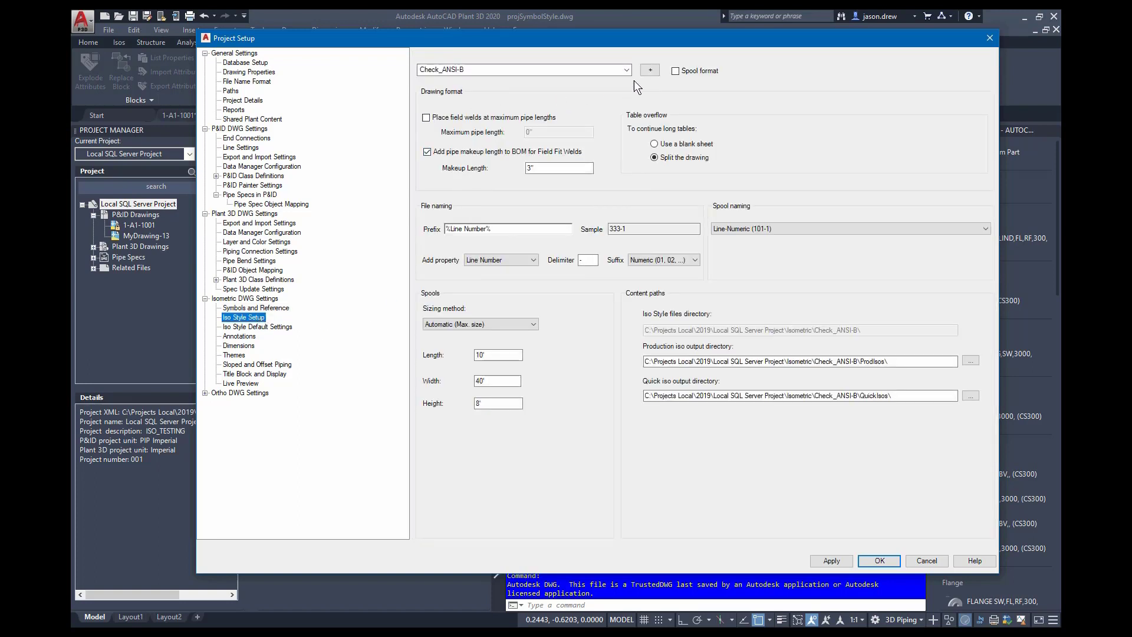
{"action": "left_click", "coordinate": [625, 70]}
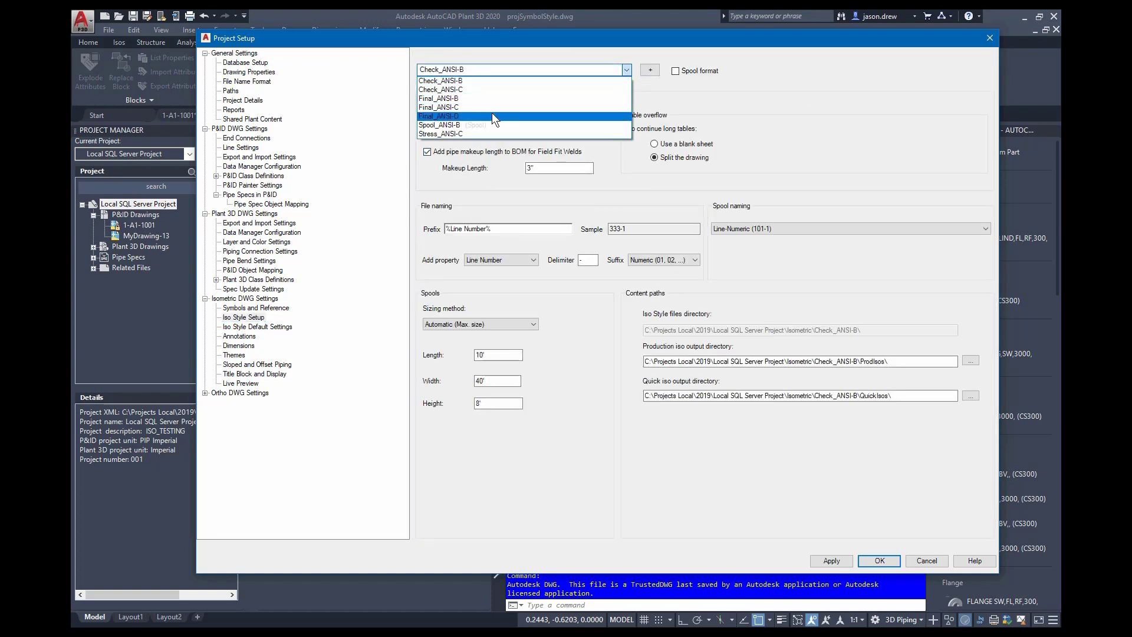
{"action": "left_click", "coordinate": [439, 107]}
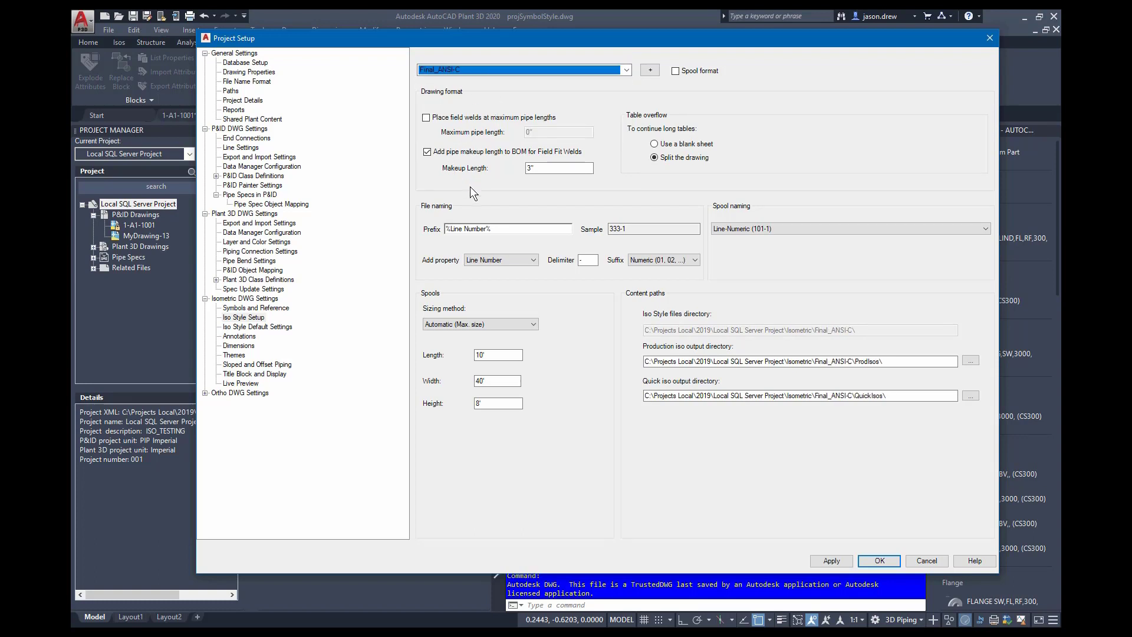
{"action": "mouse_move", "coordinate": [561, 198]}
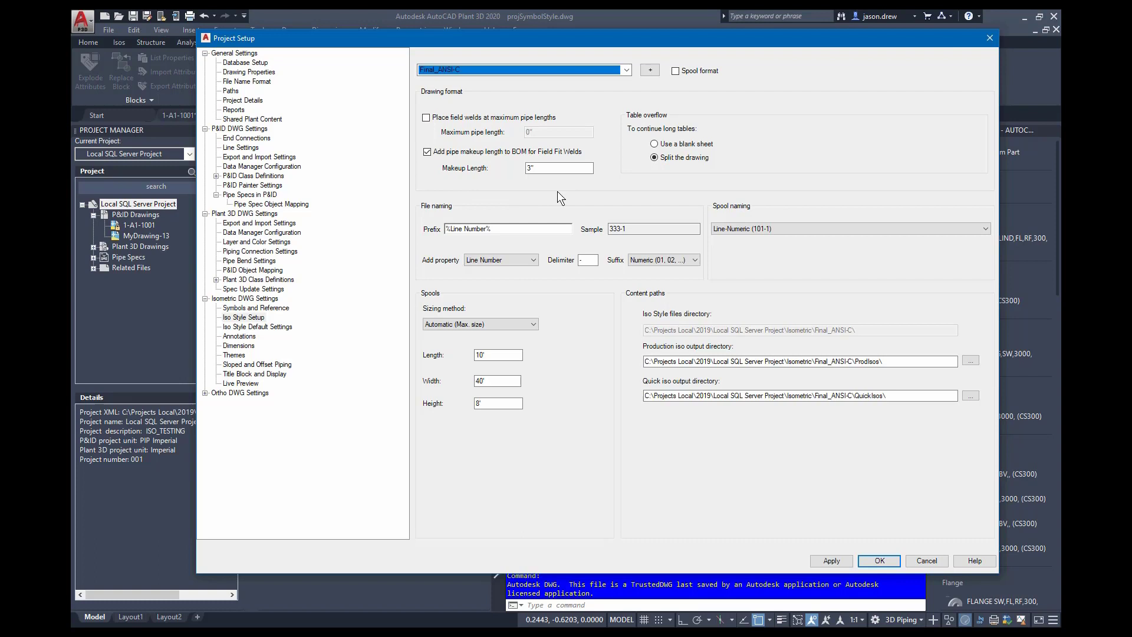
{"action": "mouse_move", "coordinate": [451, 254]}
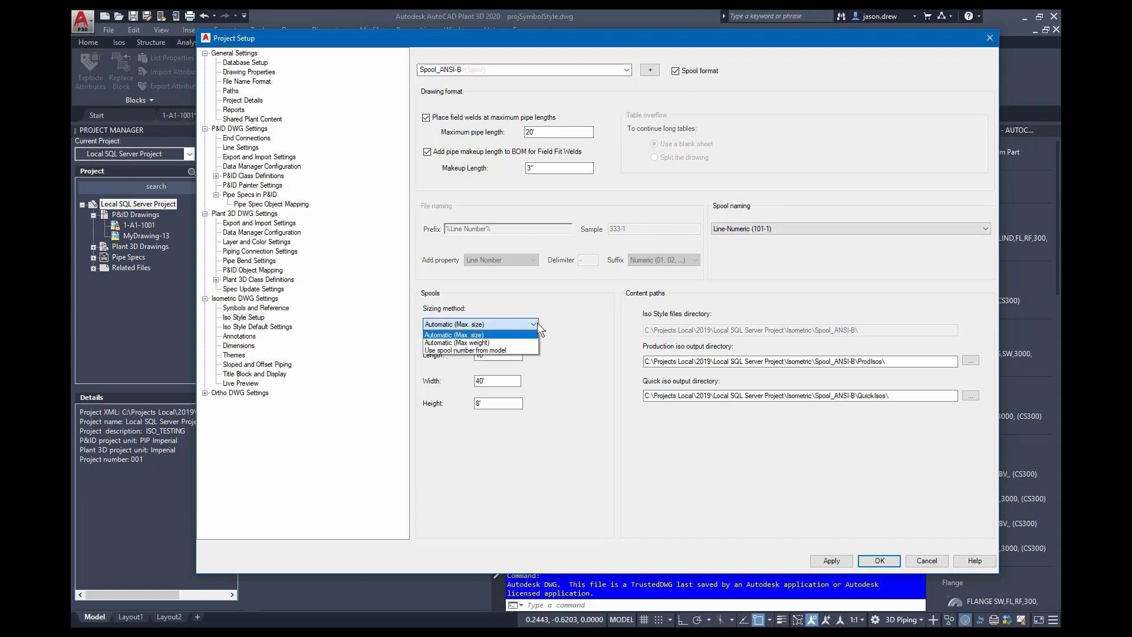
{"action": "left_click", "coordinate": [455, 333]}
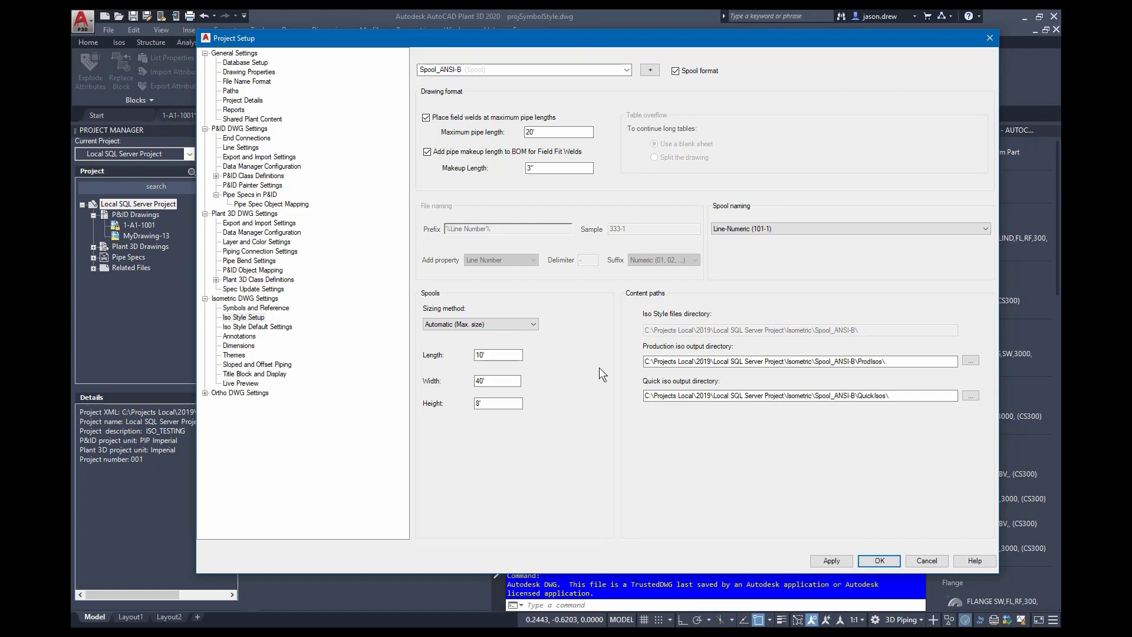
{"action": "mouse_move", "coordinate": [661, 357]}
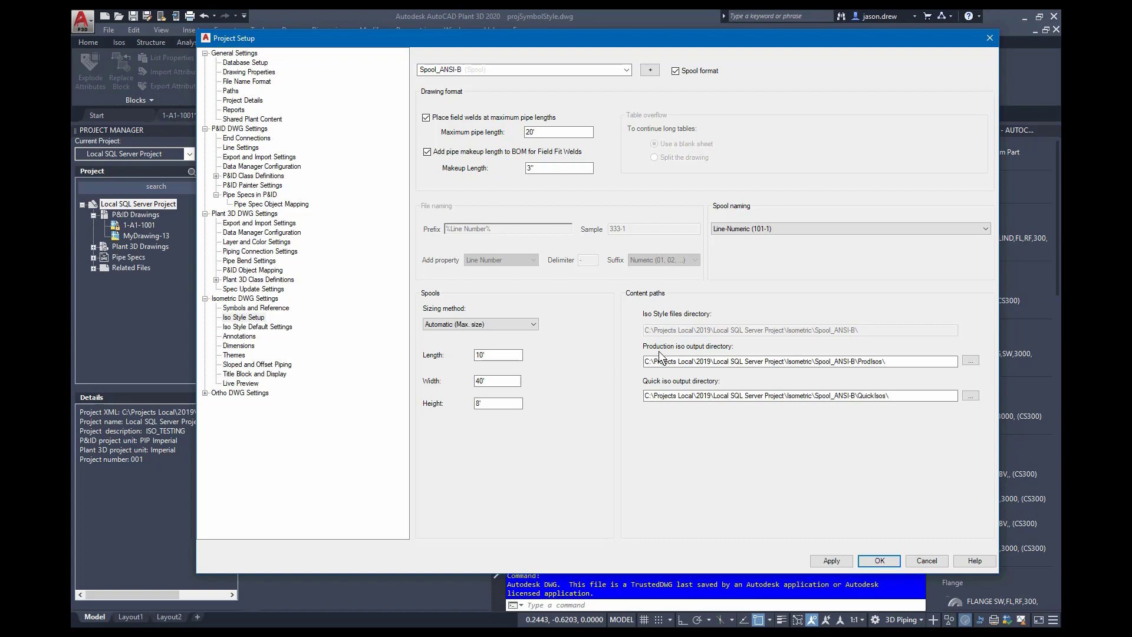
{"action": "left_click", "coordinate": [798, 361]}
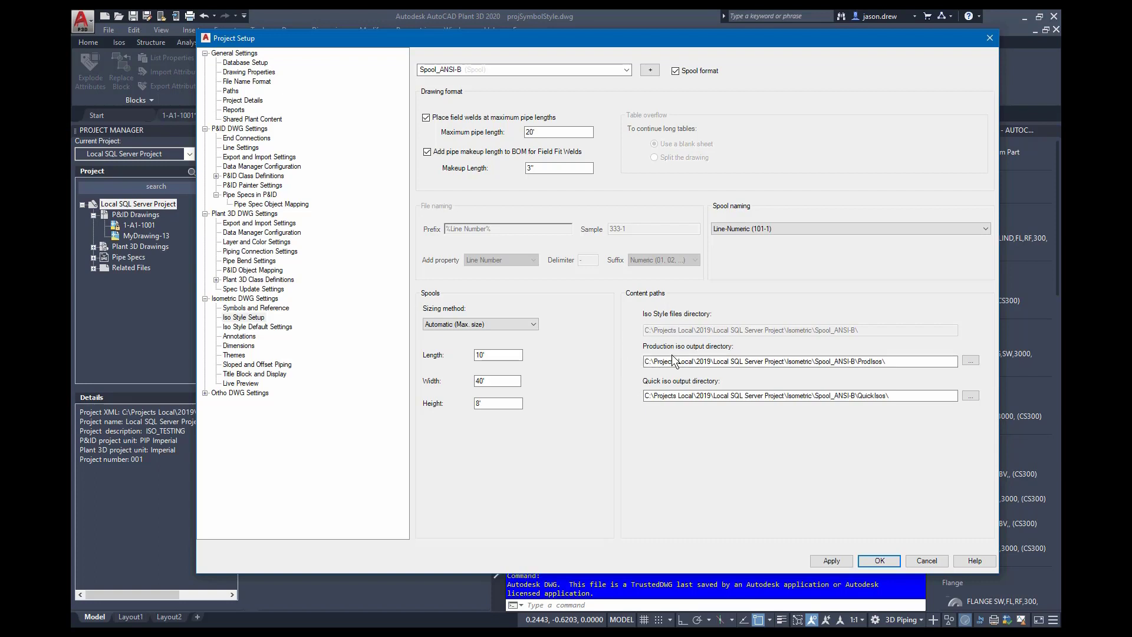
{"action": "mouse_move", "coordinate": [602, 352]}
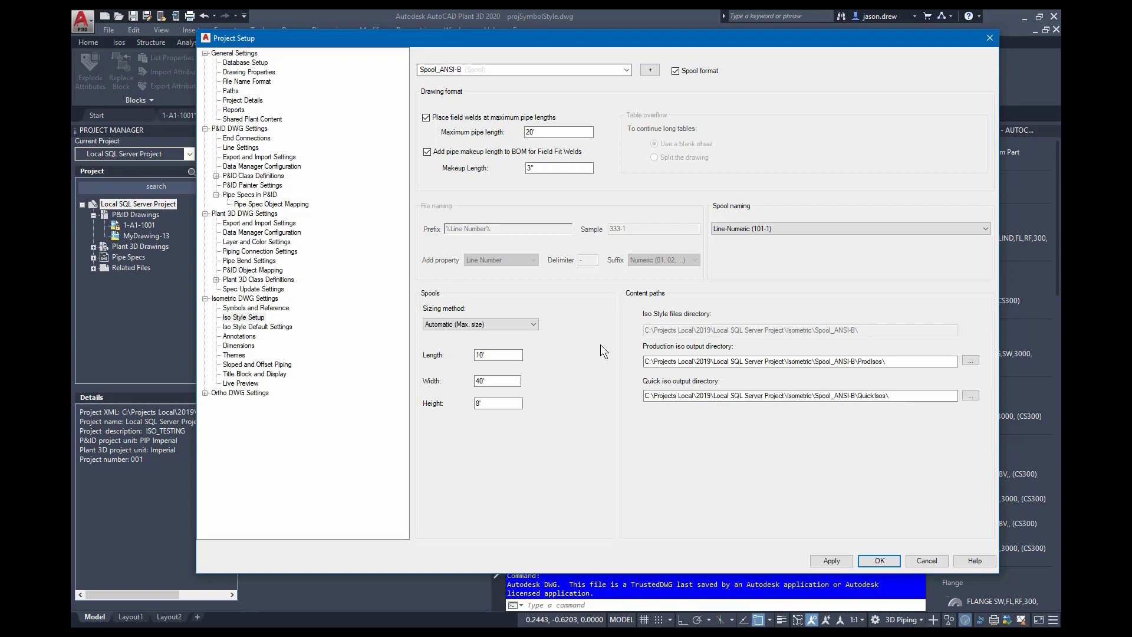
{"action": "mouse_move", "coordinate": [282, 332]}
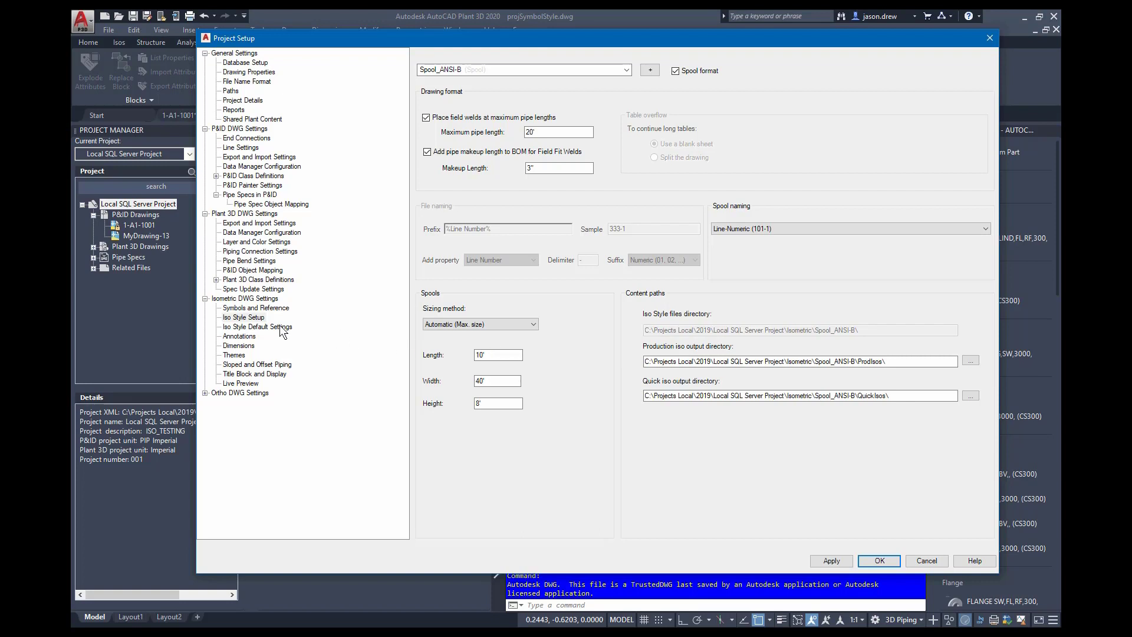
Review Spool_ANSI-B's Iso Style Default Settings, including the revision number and output options.
{"action": "left_click", "coordinate": [257, 326]}
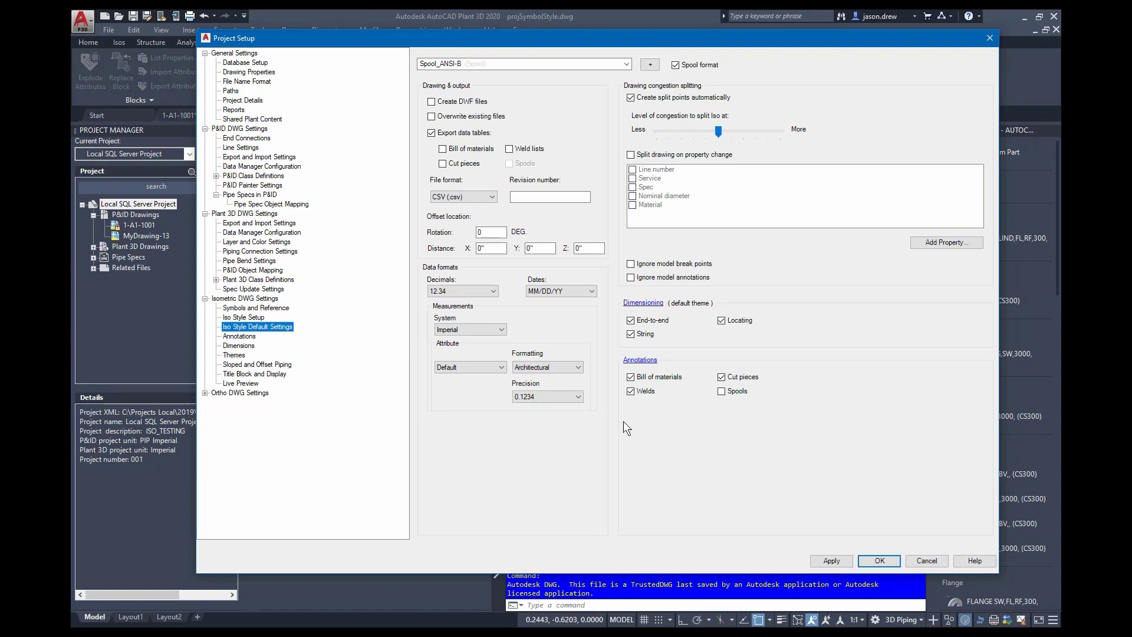
{"action": "mouse_move", "coordinate": [613, 431]}
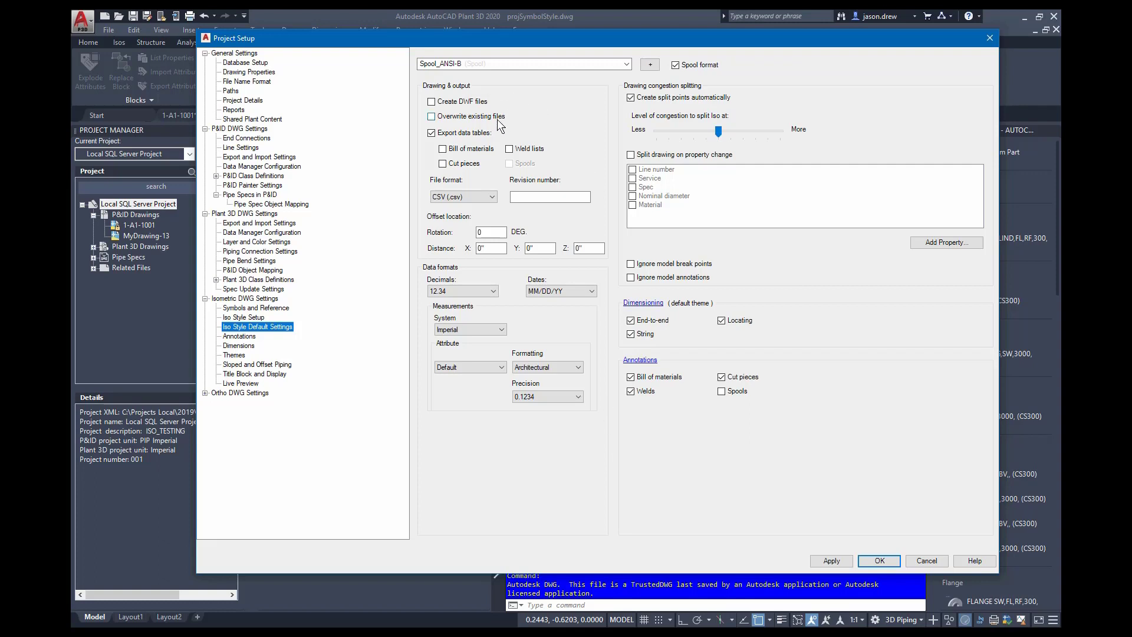
{"action": "left_click", "coordinate": [432, 117]}
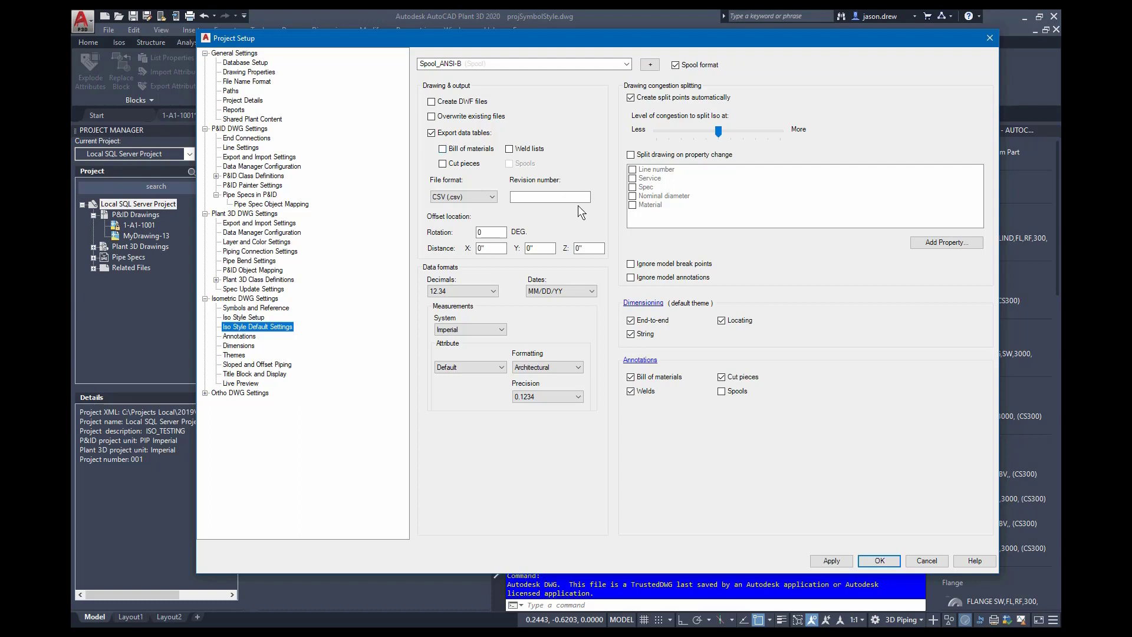
{"action": "left_click", "coordinate": [480, 290]}
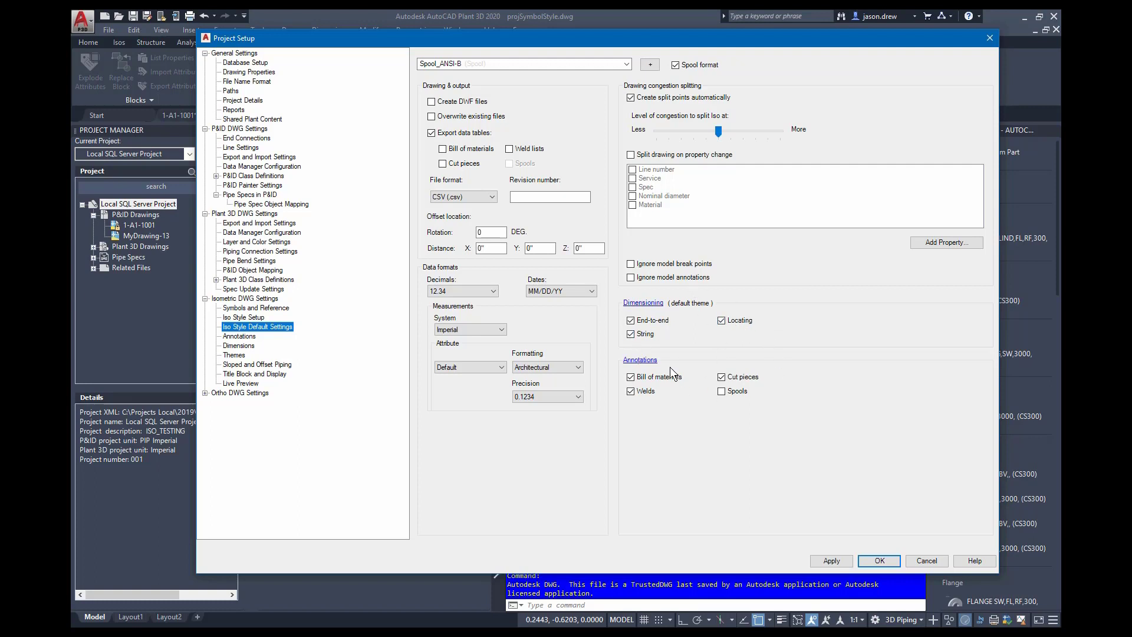
{"action": "left_click", "coordinate": [630, 96]}
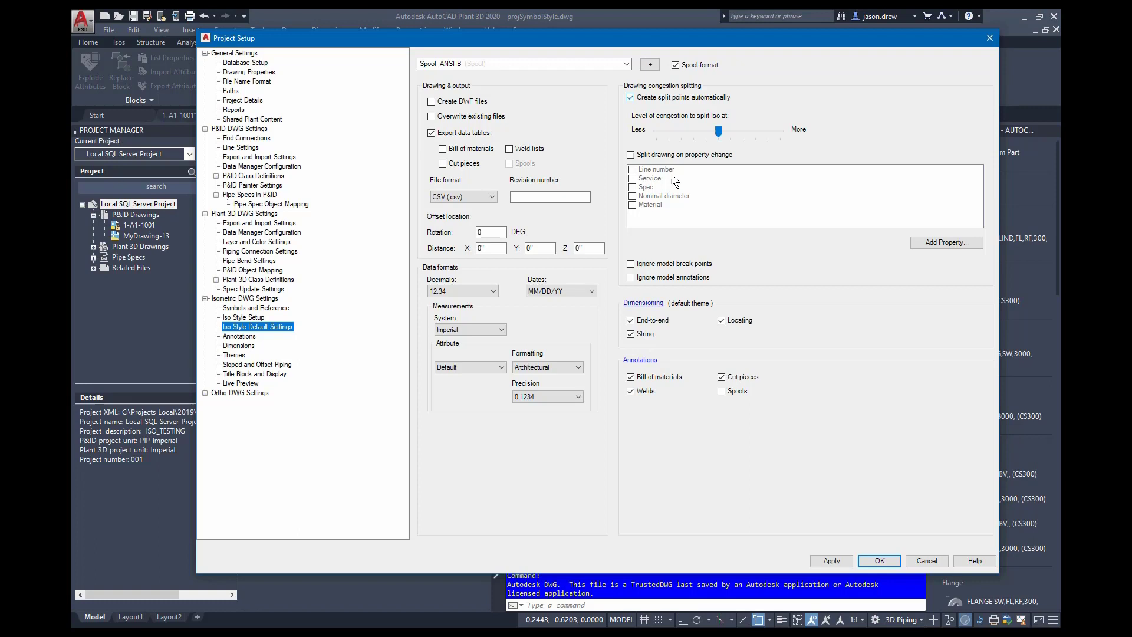
Show the Annotations page for the Spool_ANSI-B iso style.
{"action": "left_click", "coordinate": [239, 336]}
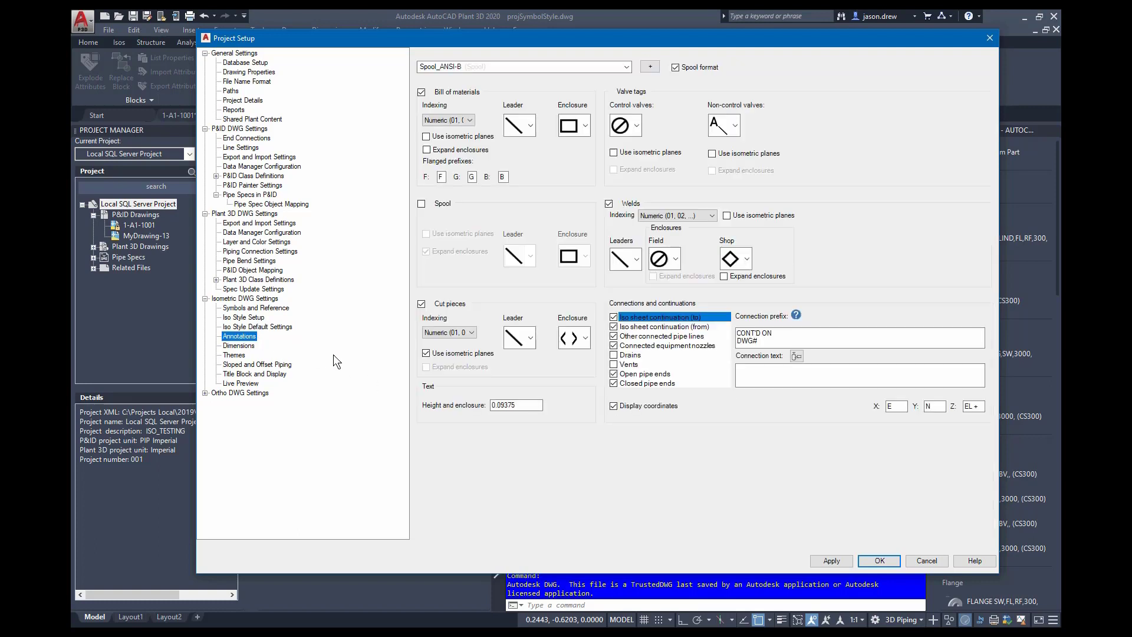
{"action": "mouse_move", "coordinate": [340, 351]}
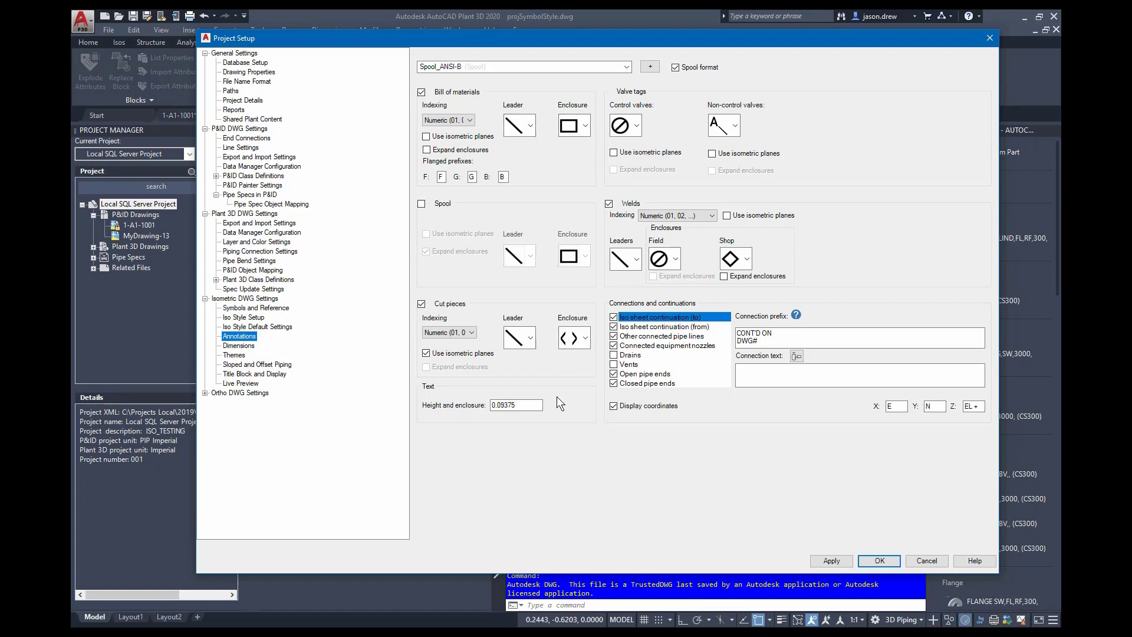
{"action": "mouse_move", "coordinate": [639, 310]}
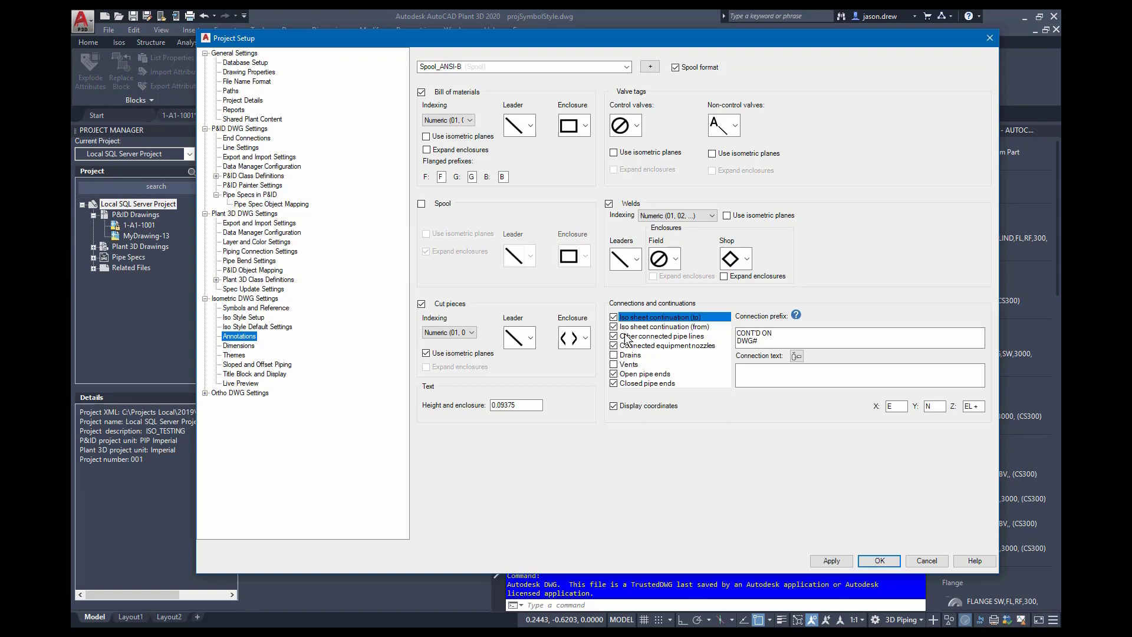
On Dimensions, dimension butt welded valves by Length and set small bore piping to 1/2".
{"action": "left_click", "coordinate": [238, 346]}
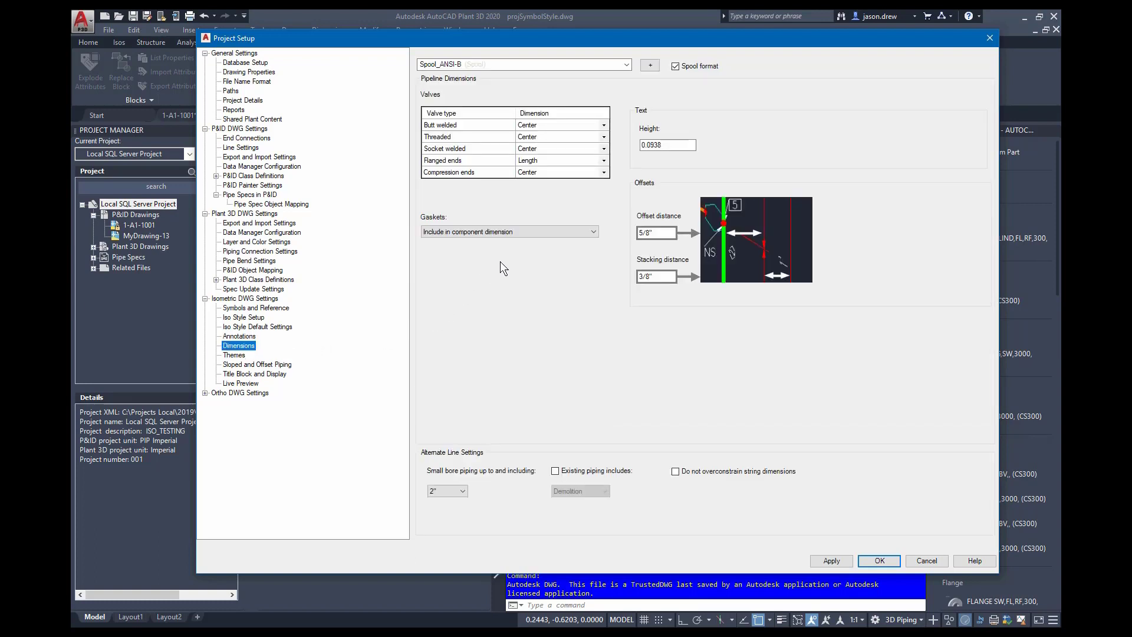
{"action": "mouse_move", "coordinate": [522, 208]}
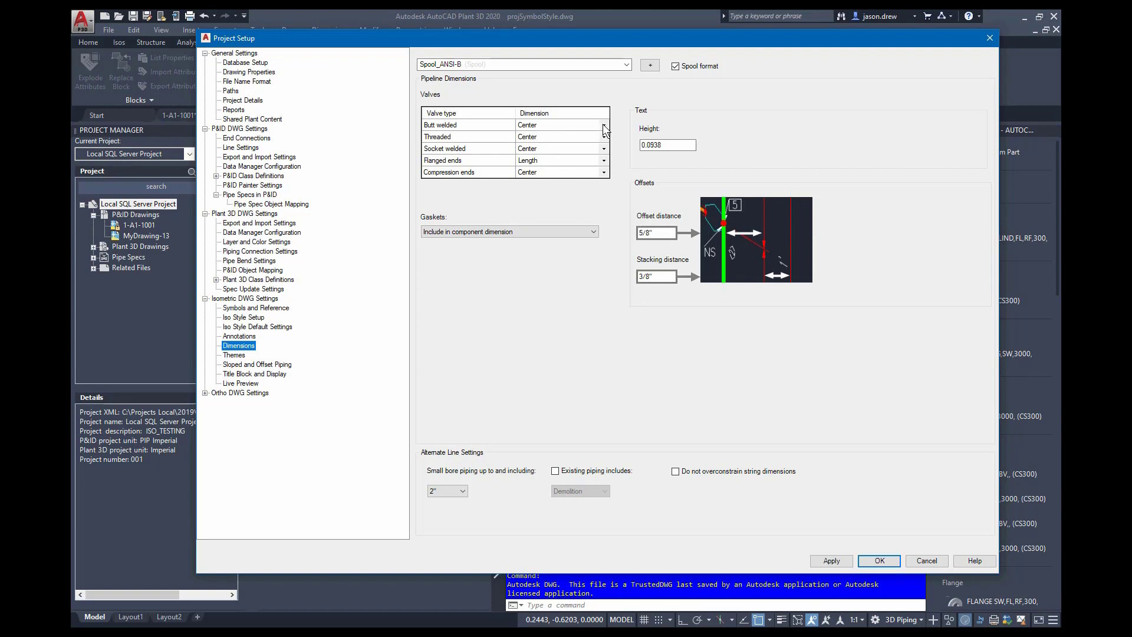
{"action": "left_click", "coordinate": [559, 124]}
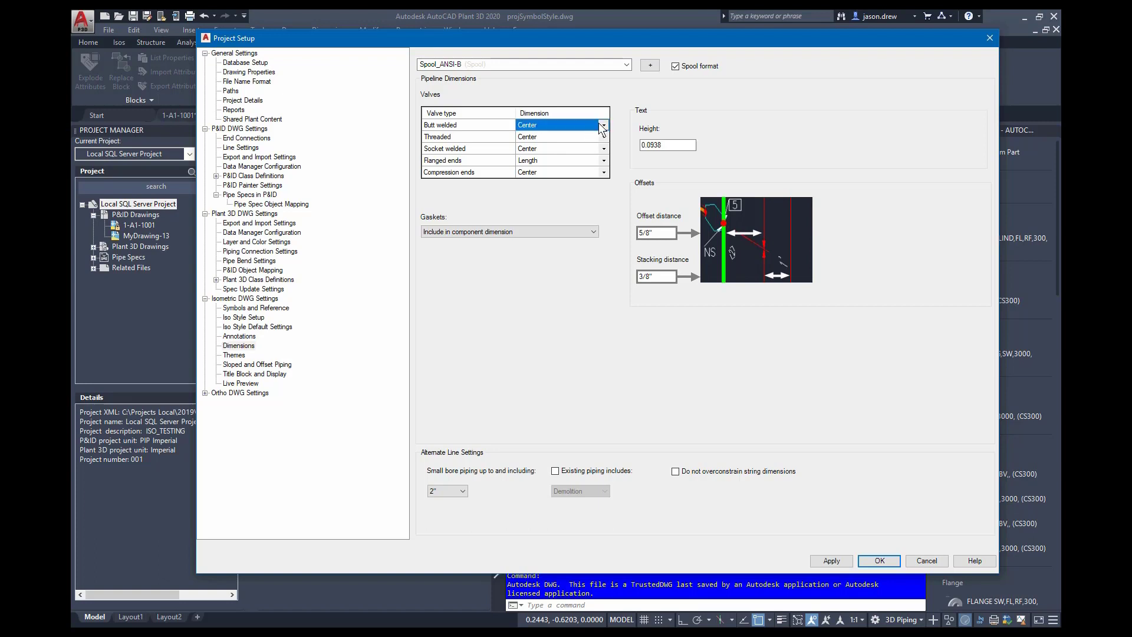
{"action": "left_click", "coordinate": [602, 136]}
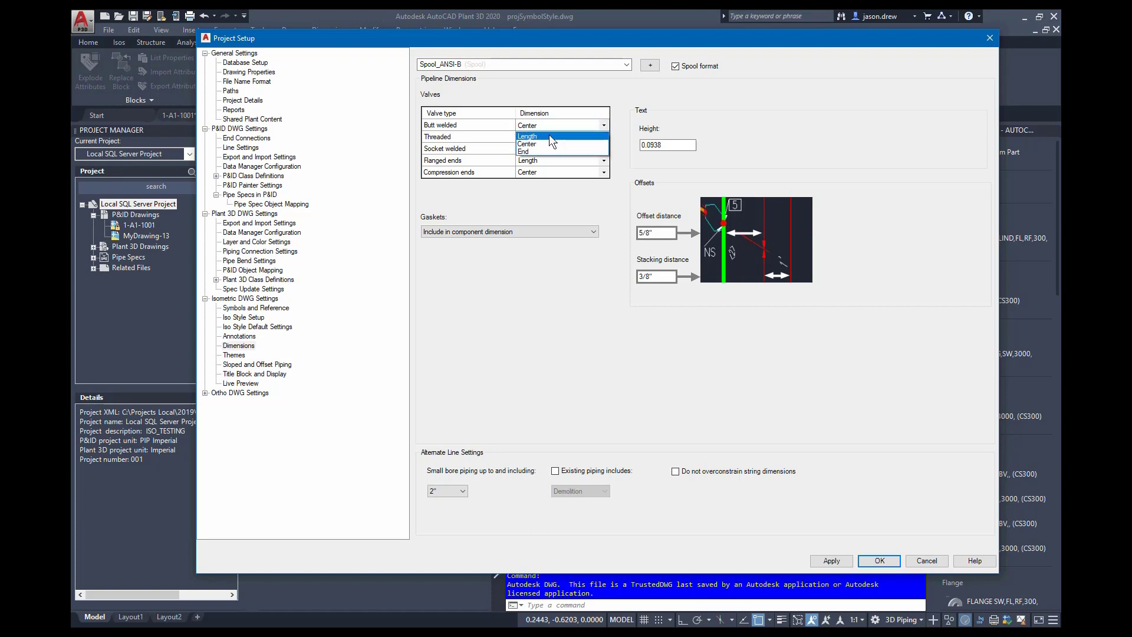
{"action": "left_click", "coordinate": [527, 136]}
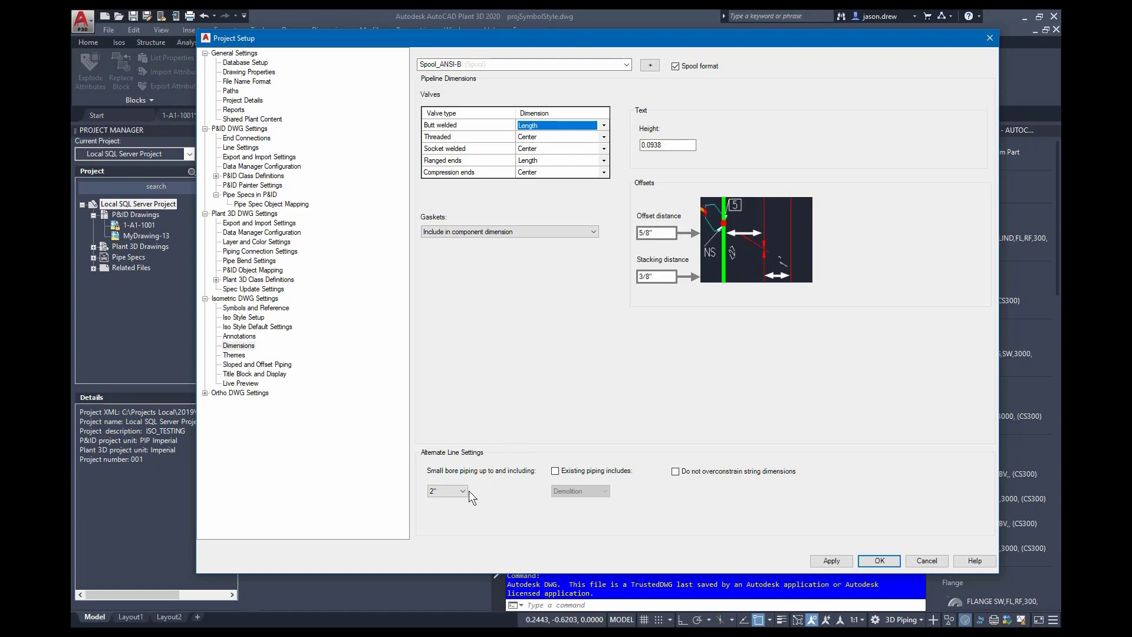
{"action": "left_click", "coordinate": [465, 491]}
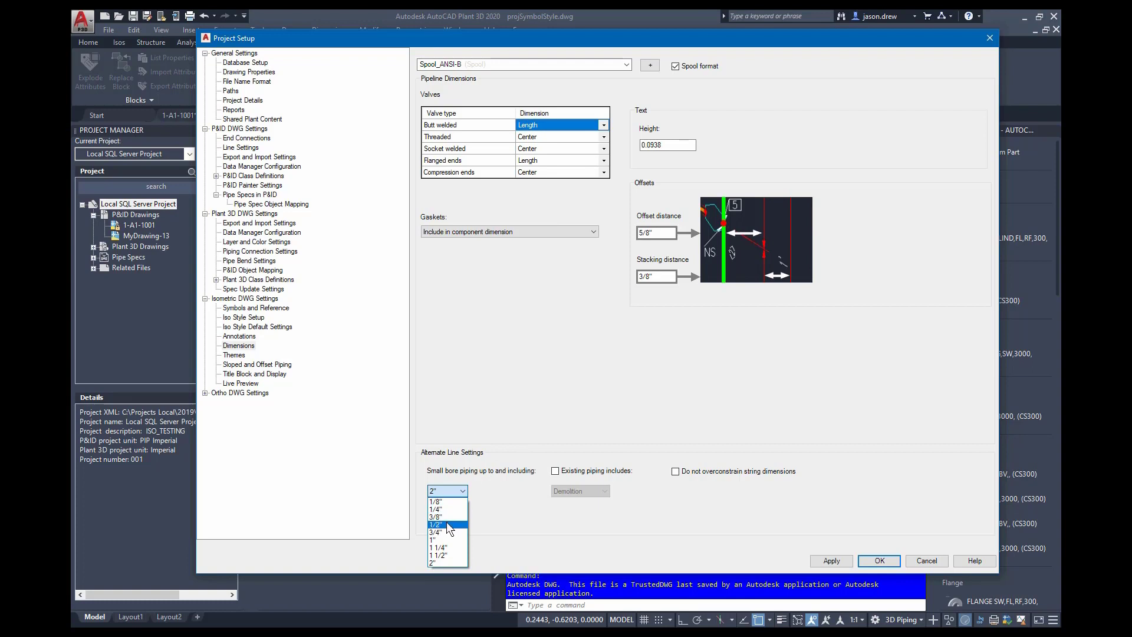
{"action": "left_click", "coordinate": [436, 523]}
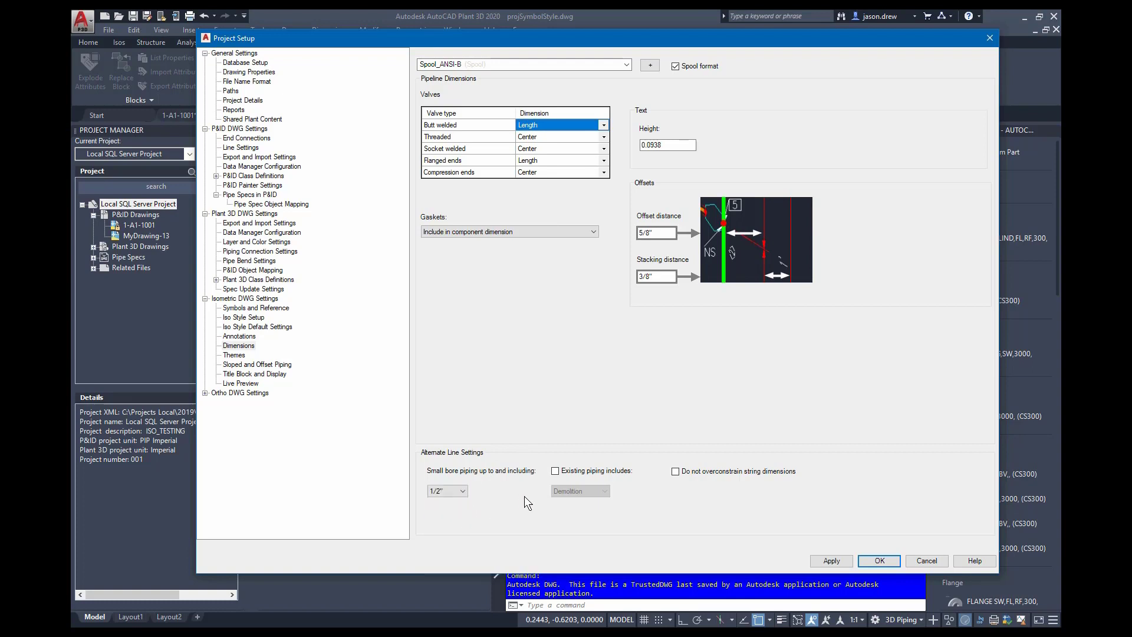
{"action": "mouse_move", "coordinate": [343, 312]}
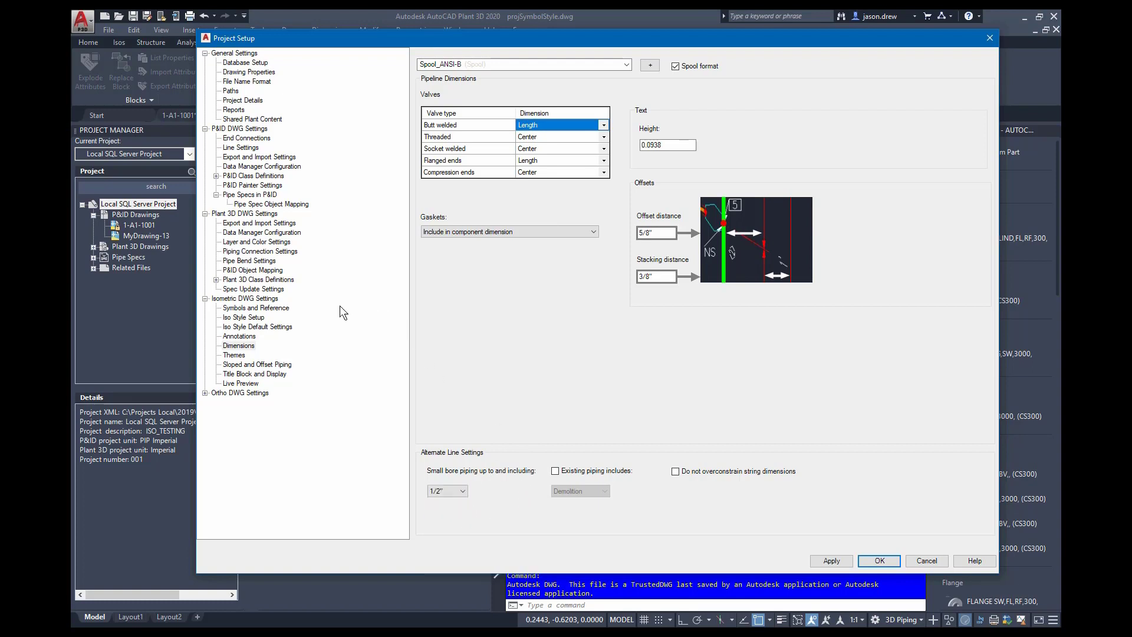
On Themes, switch to the Final_ANSI-C style's Vent/Drain Piping theme.
{"action": "left_click", "coordinate": [234, 354]}
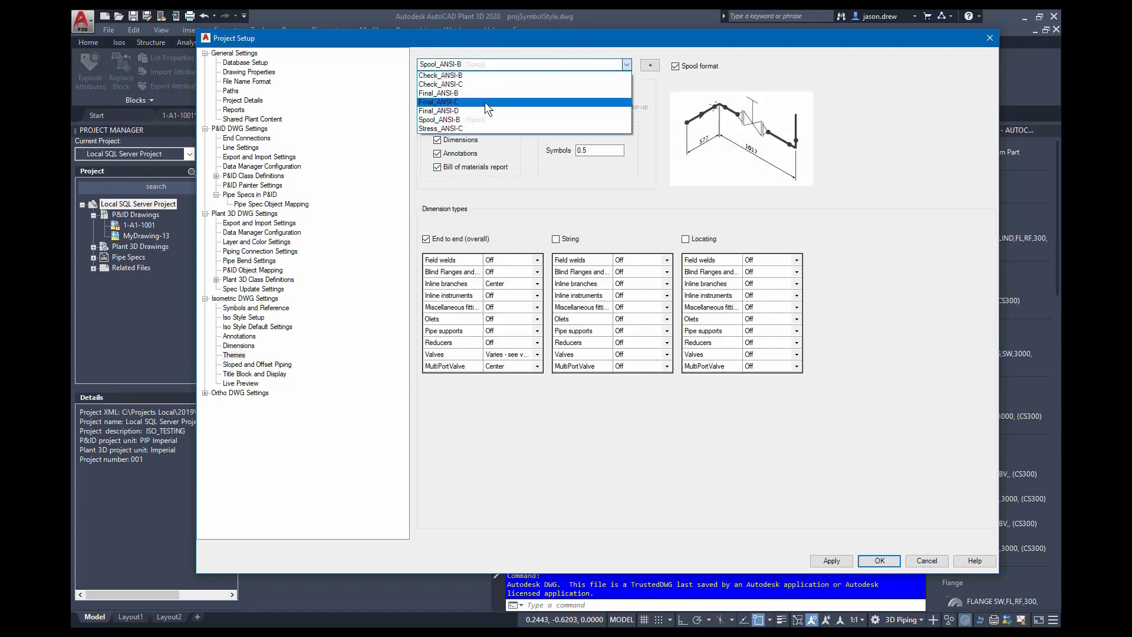
{"action": "left_click", "coordinate": [439, 92]}
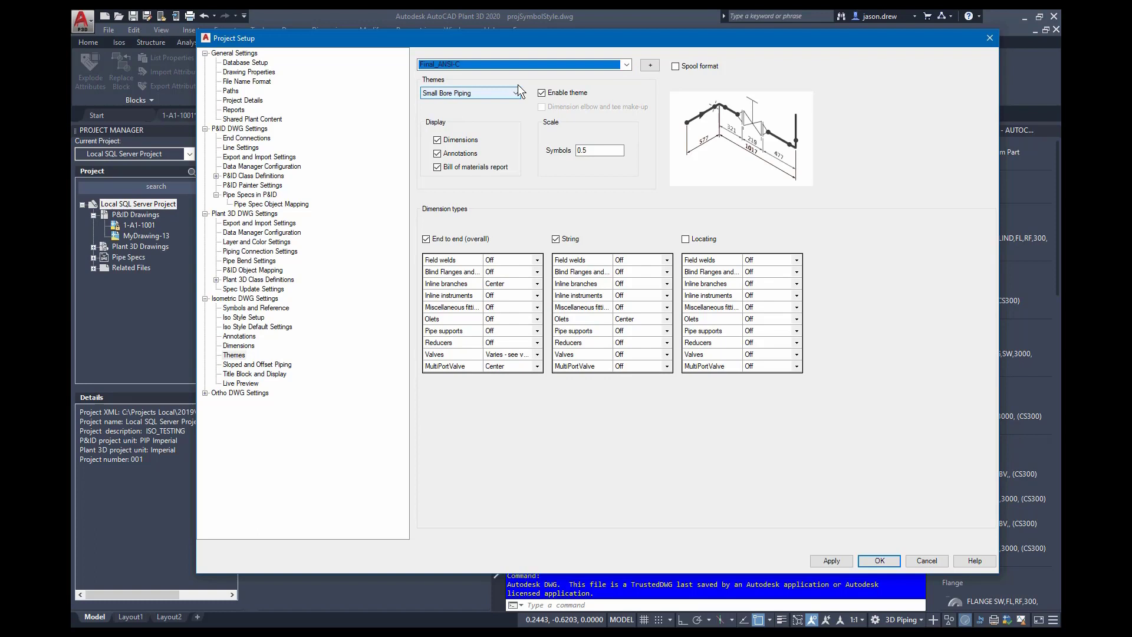
{"action": "left_click", "coordinate": [515, 92]}
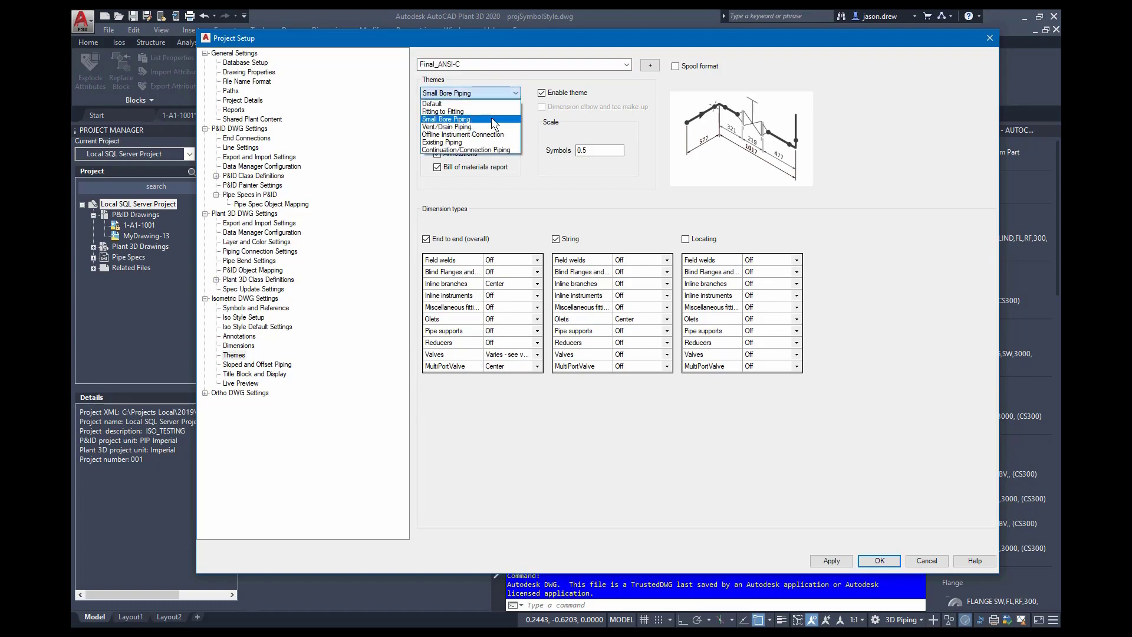
{"action": "mouse_move", "coordinate": [484, 103]}
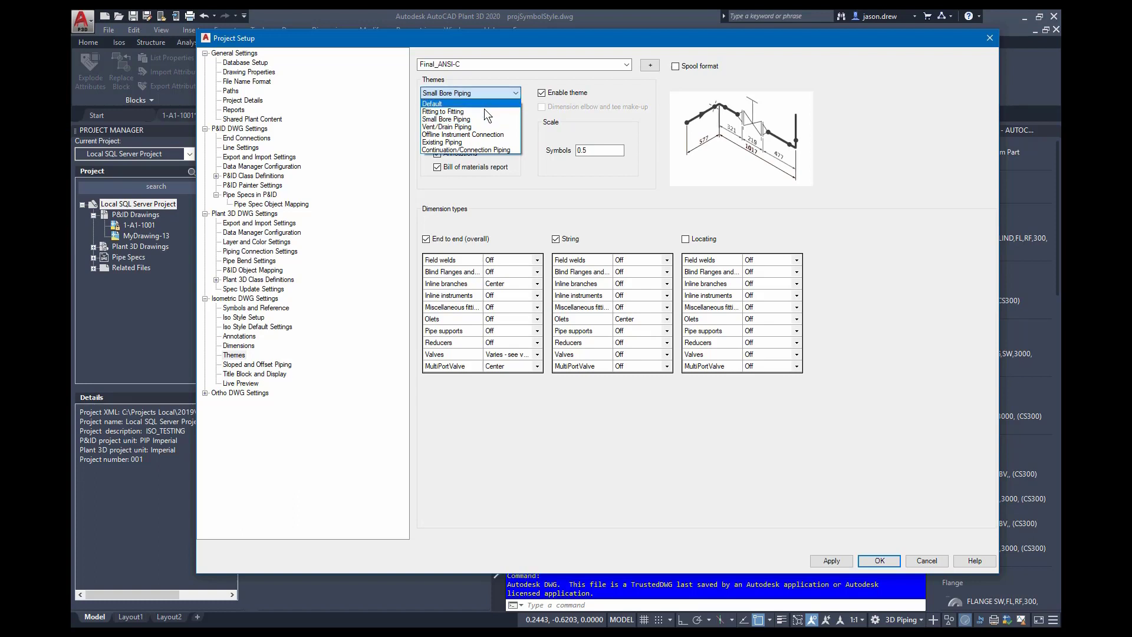
{"action": "left_click", "coordinate": [446, 128]}
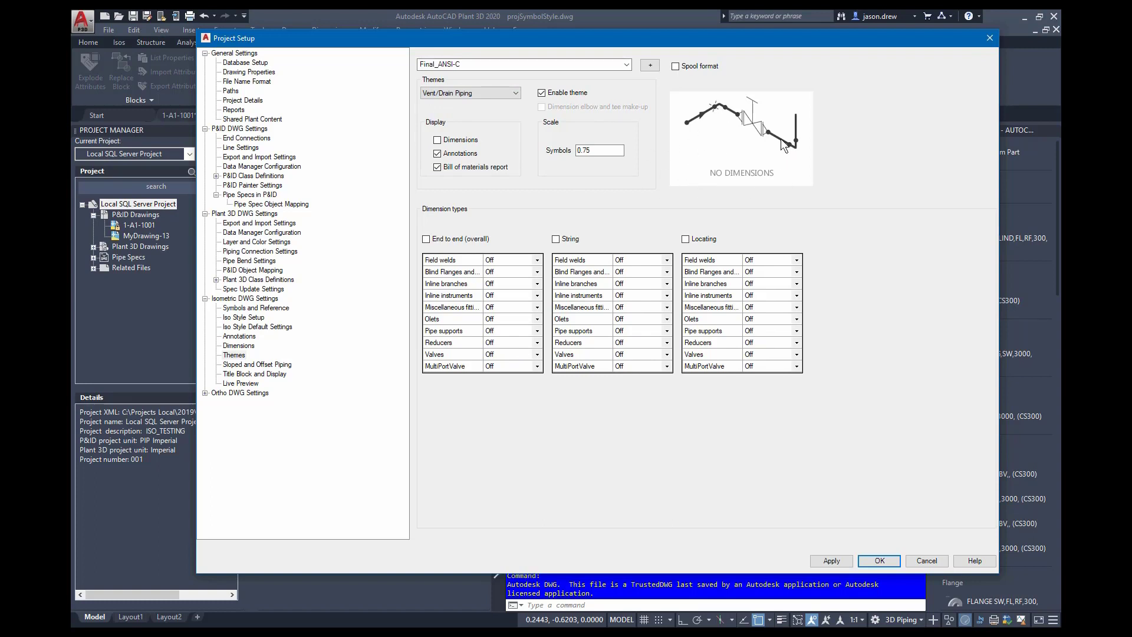
{"action": "mouse_move", "coordinate": [462, 274]}
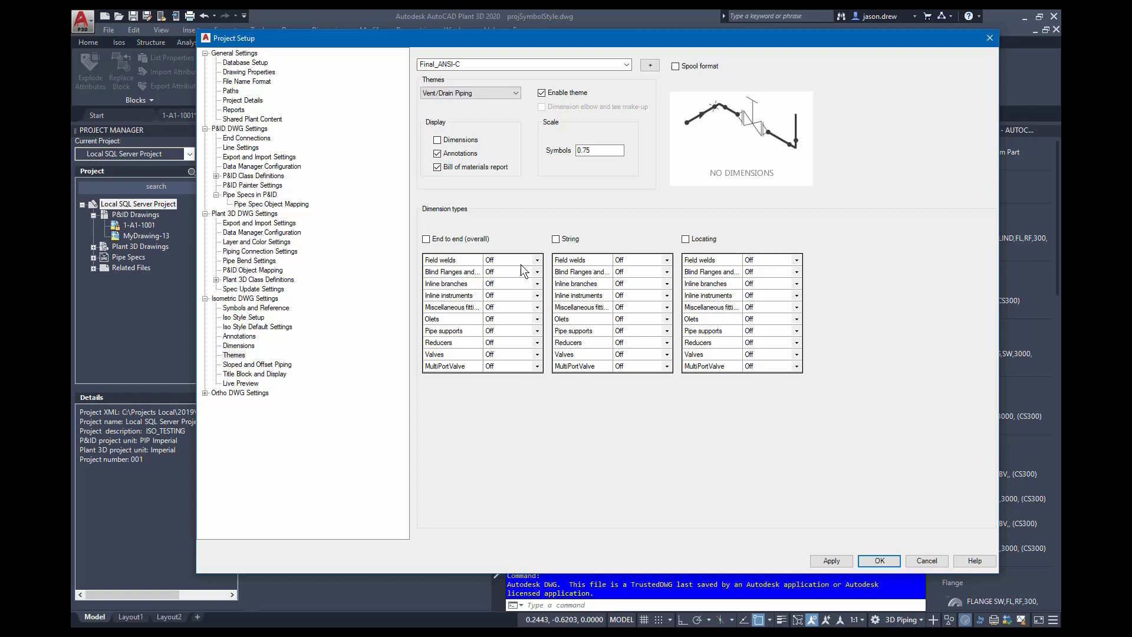
Enable End to end (overall) dimensions and dimension blind flanges to Center.
{"action": "left_click", "coordinate": [426, 238]}
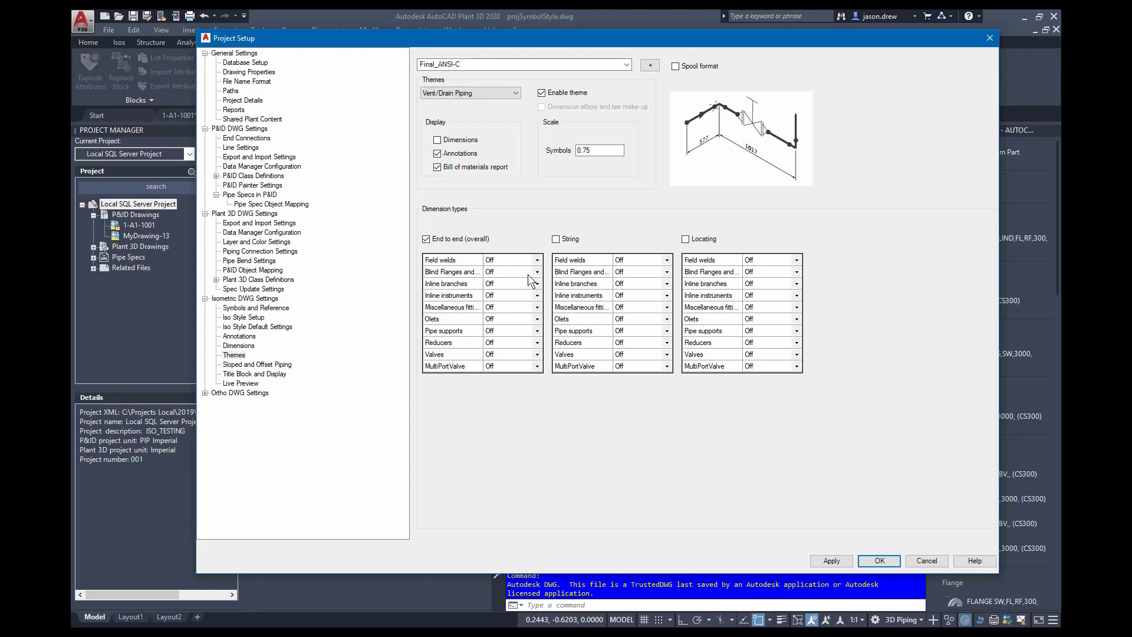
{"action": "left_click", "coordinate": [507, 272]}
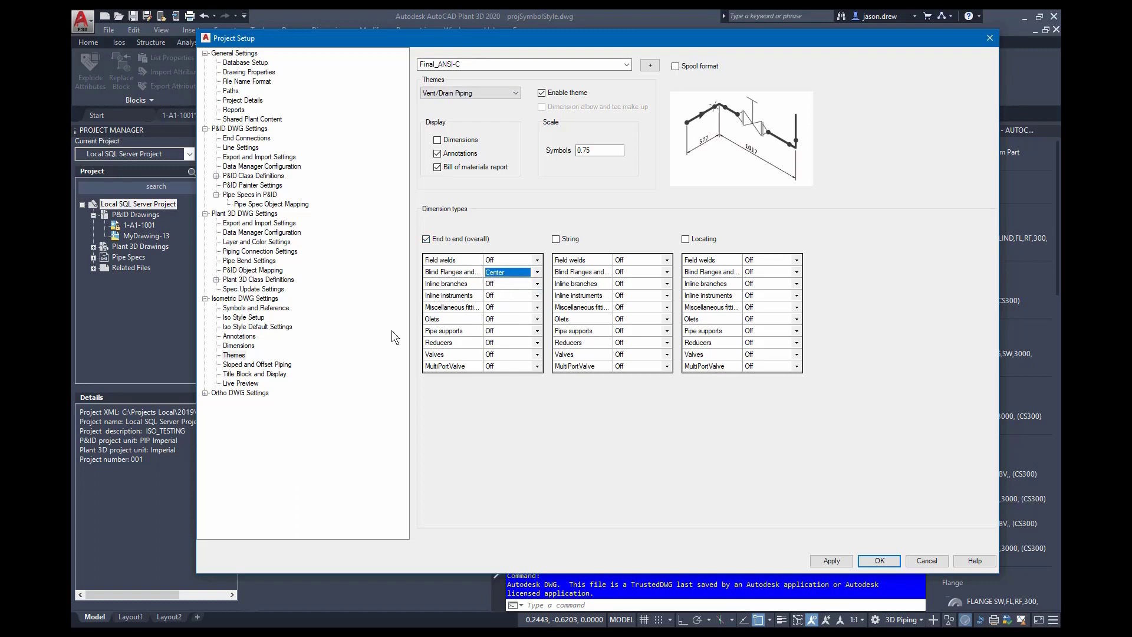
{"action": "left_click", "coordinate": [258, 364]}
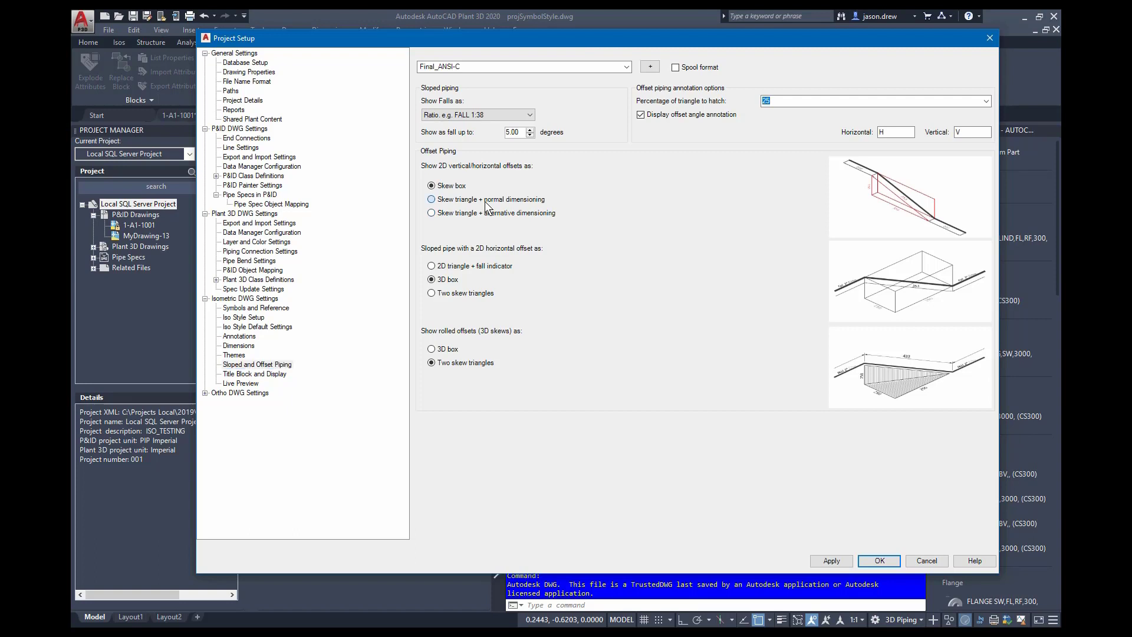
Set 2D offsets to skew triangle alternative dimensioning, sloped to triangle with fall indicator, rolled to 3D box.
{"action": "left_click", "coordinate": [431, 213]}
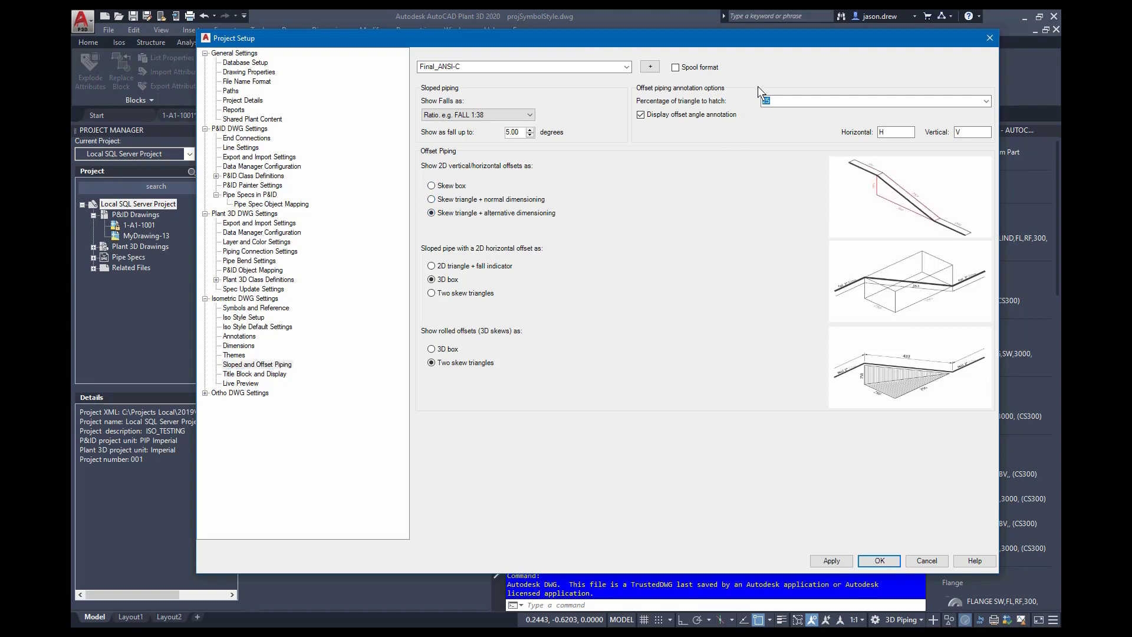
{"action": "left_click", "coordinate": [476, 114]}
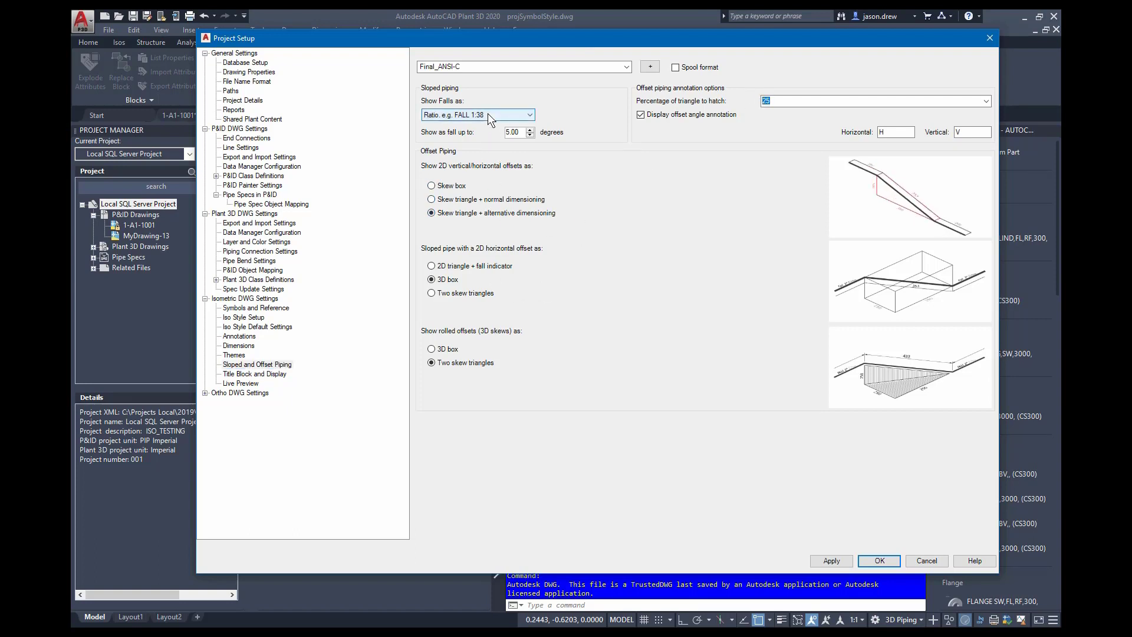
{"action": "left_click", "coordinate": [432, 349]}
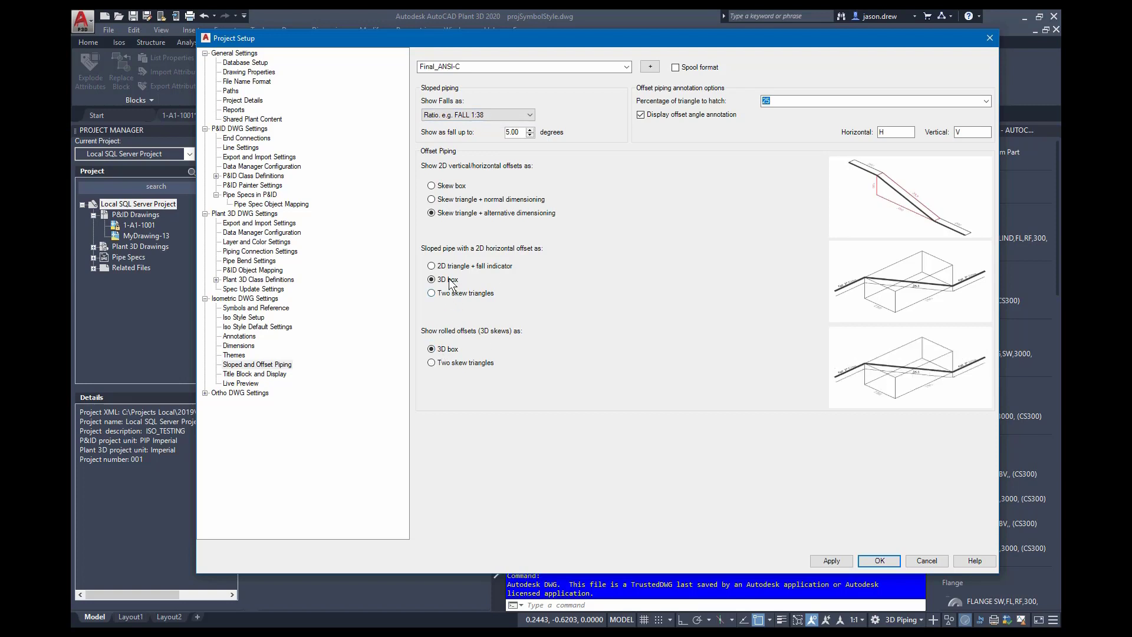
{"action": "left_click", "coordinate": [432, 265]}
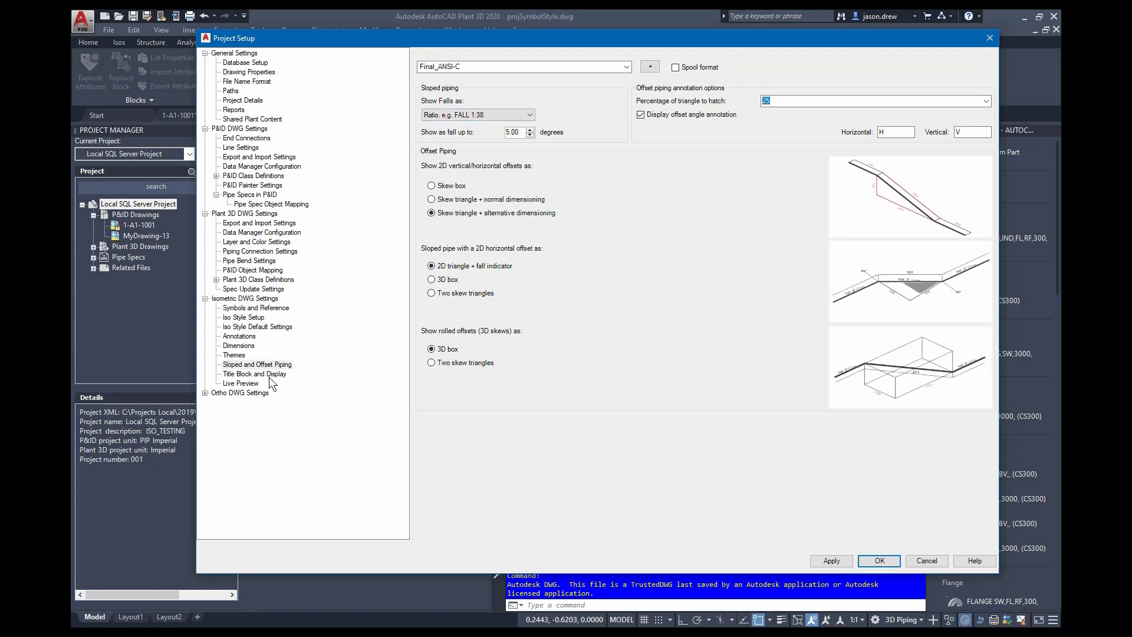
{"action": "left_click", "coordinate": [257, 374]}
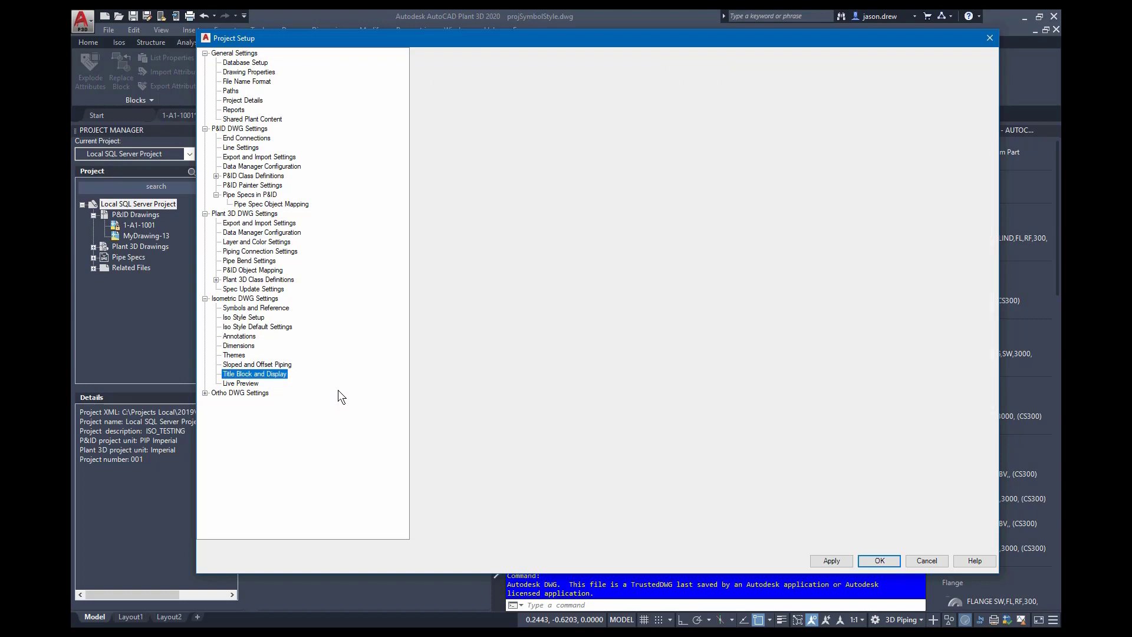
{"action": "left_click", "coordinate": [253, 374]}
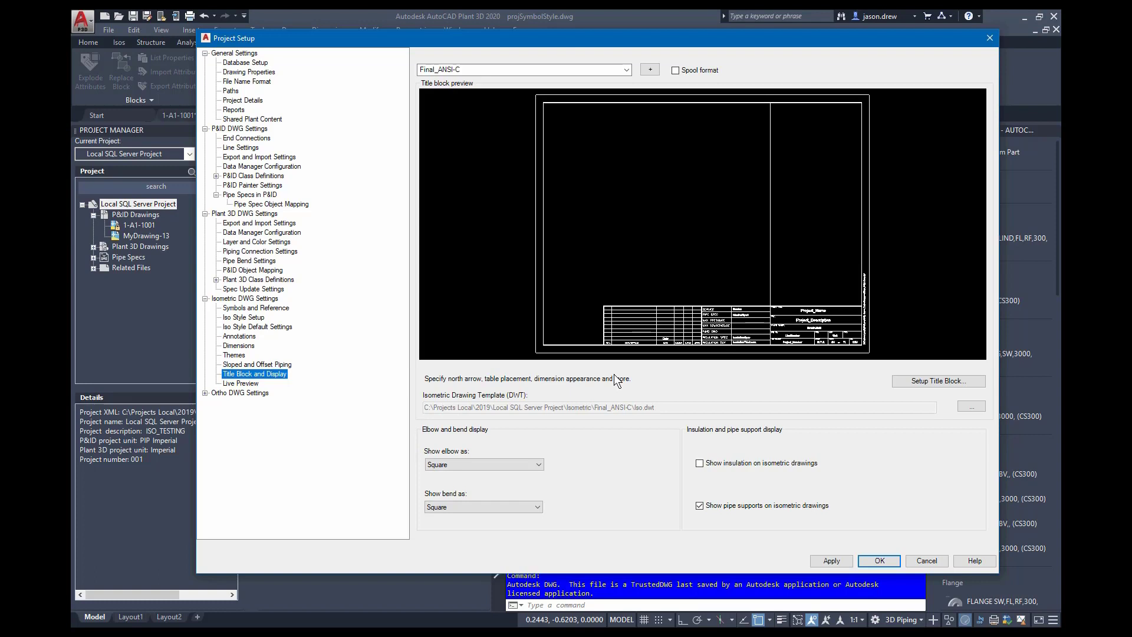
{"action": "mouse_move", "coordinate": [808, 164]}
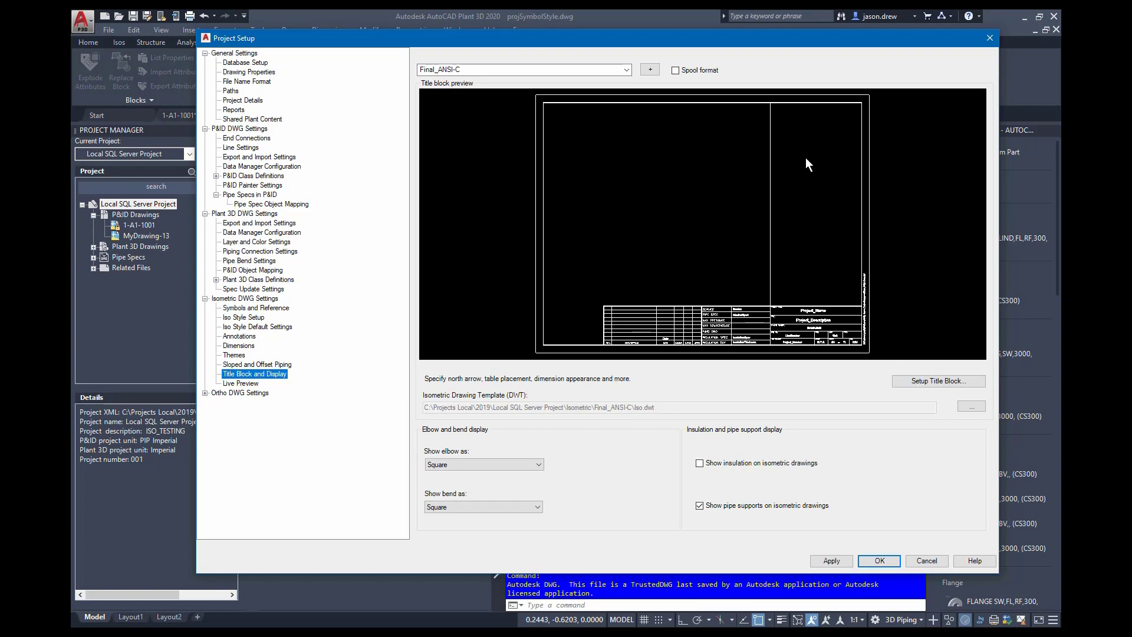
{"action": "mouse_move", "coordinate": [743, 232]}
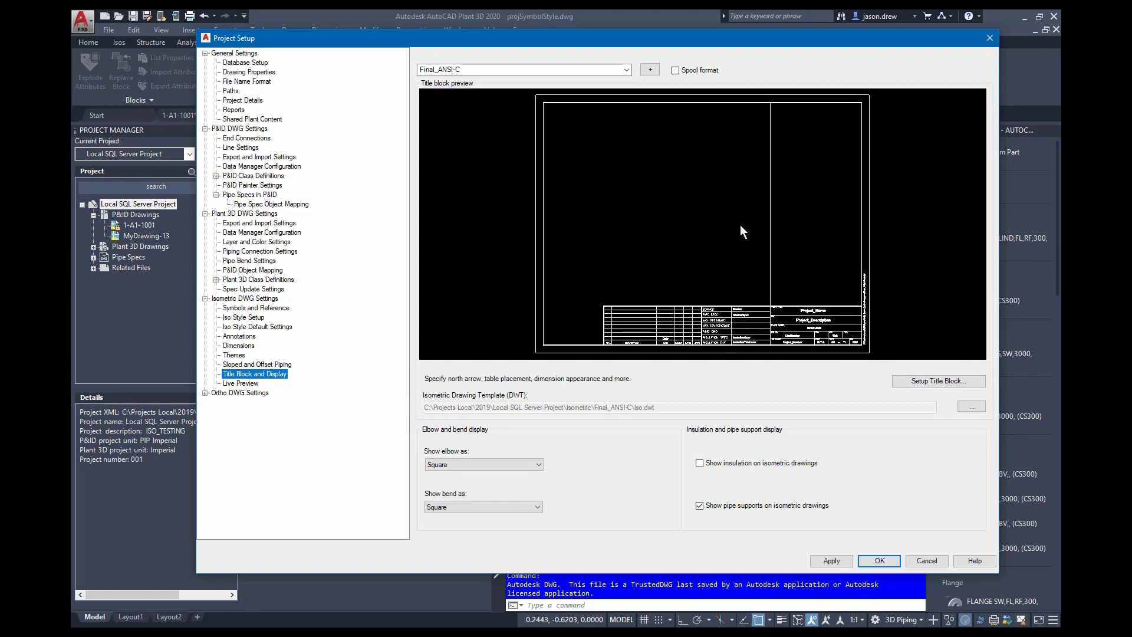
{"action": "mouse_move", "coordinate": [908, 377]}
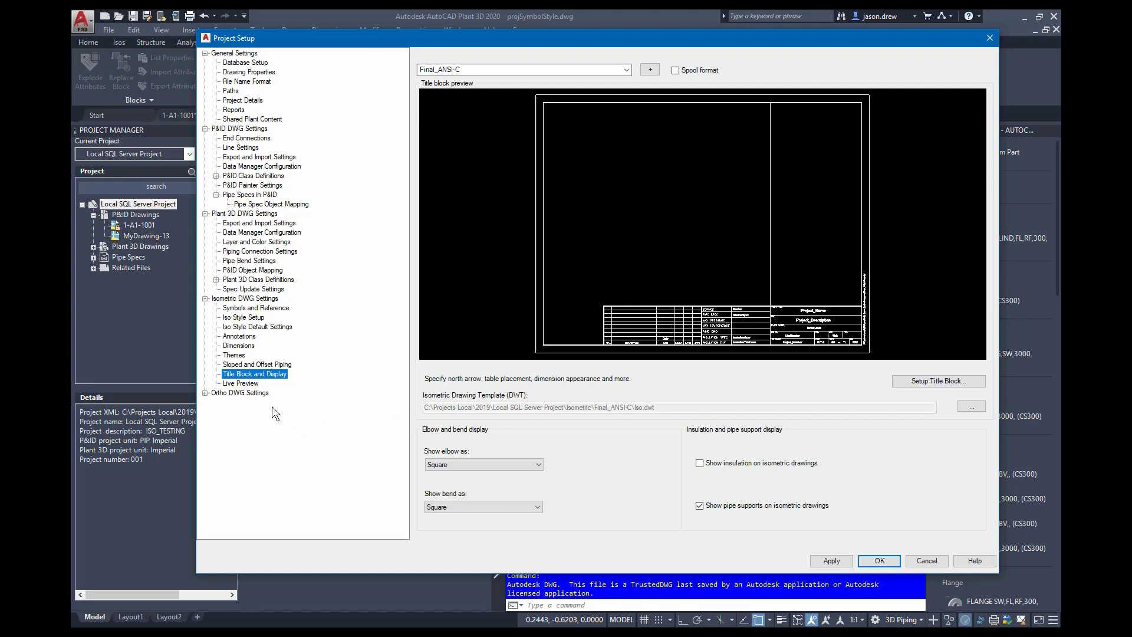
Generate the Final_ANSI-C iso Live Preview from the sample PCF file.
{"action": "left_click", "coordinate": [241, 382]}
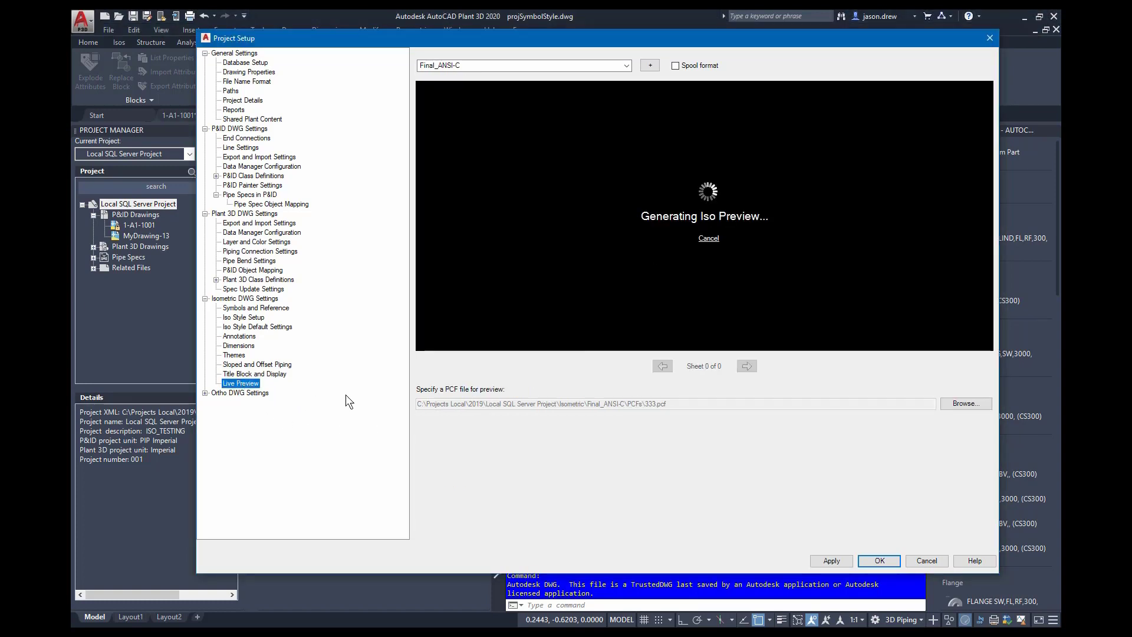
{"action": "mouse_move", "coordinate": [604, 107]}
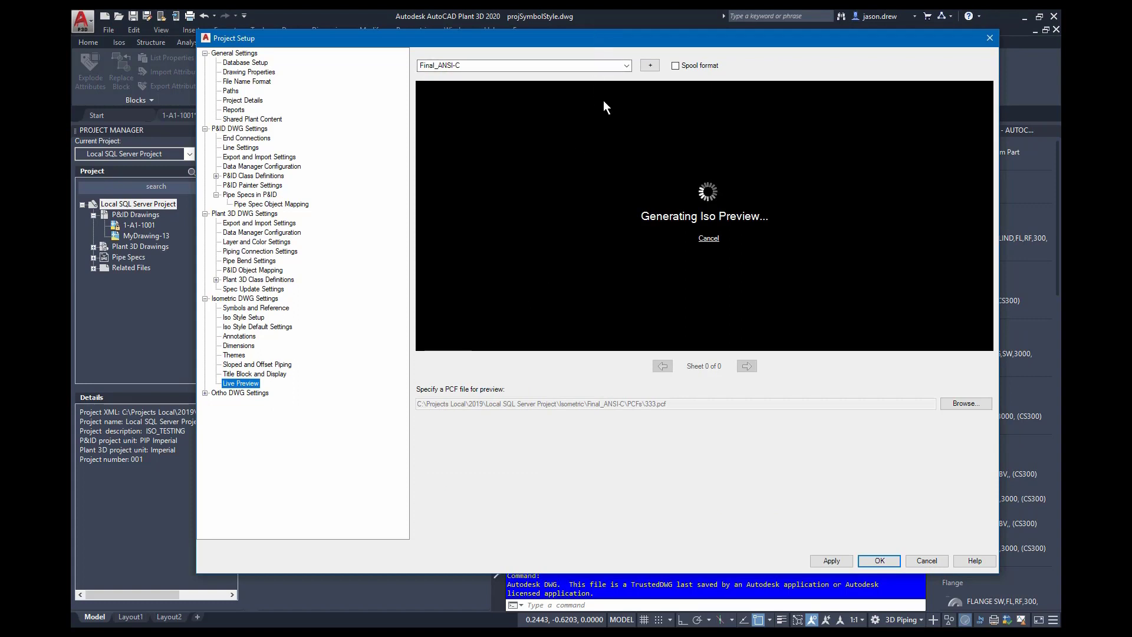
{"action": "mouse_move", "coordinate": [653, 413]}
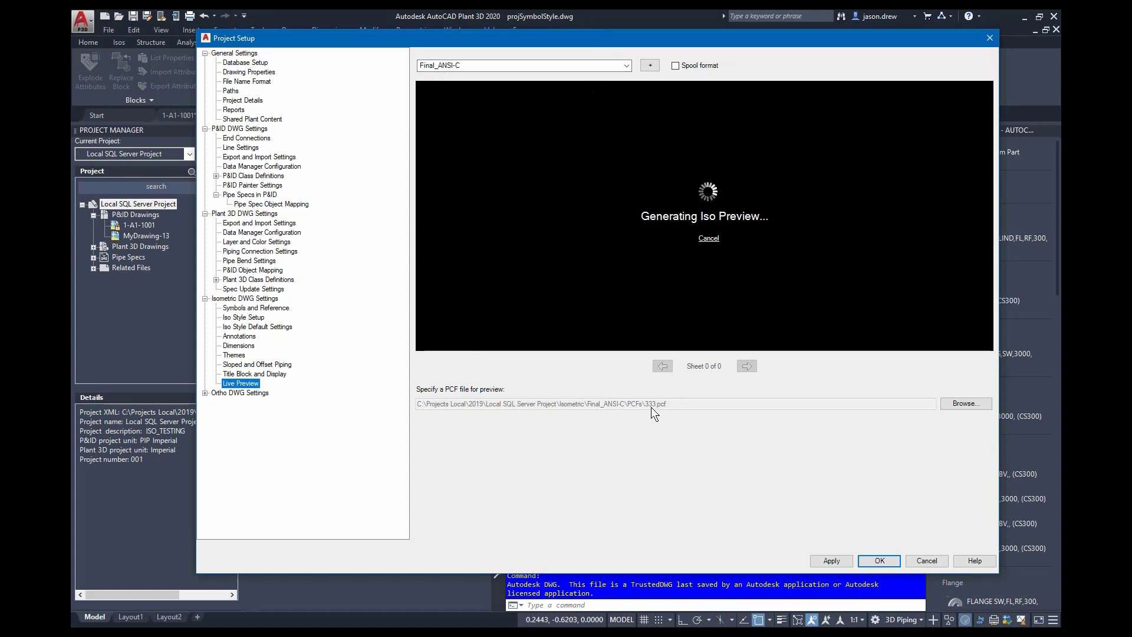
{"action": "mouse_move", "coordinate": [349, 375]}
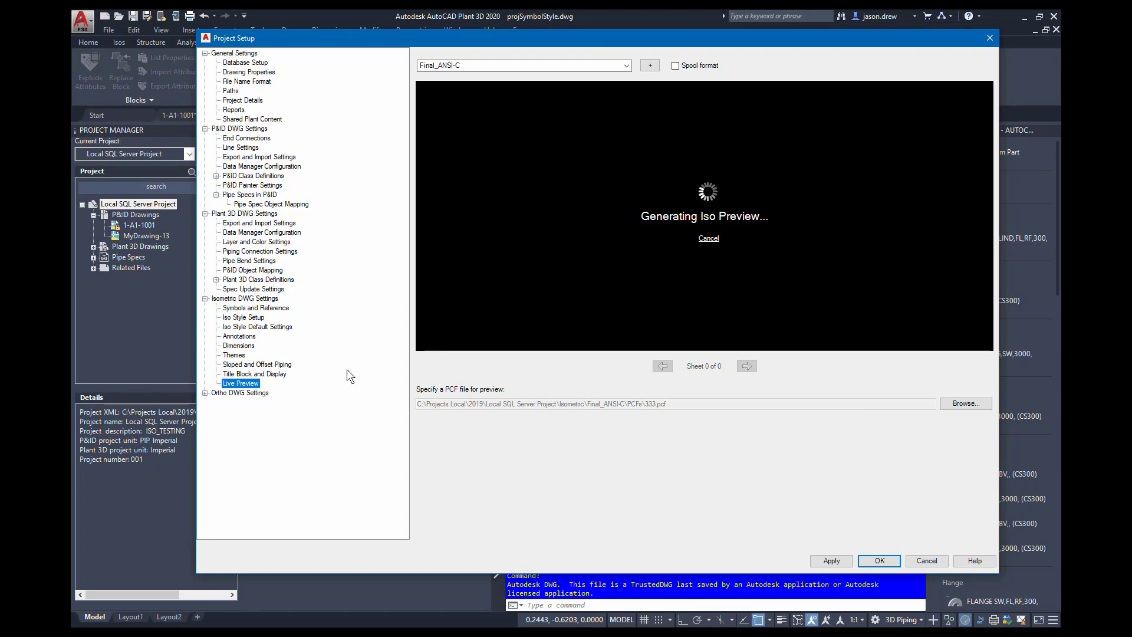
{"action": "mouse_move", "coordinate": [663, 240]}
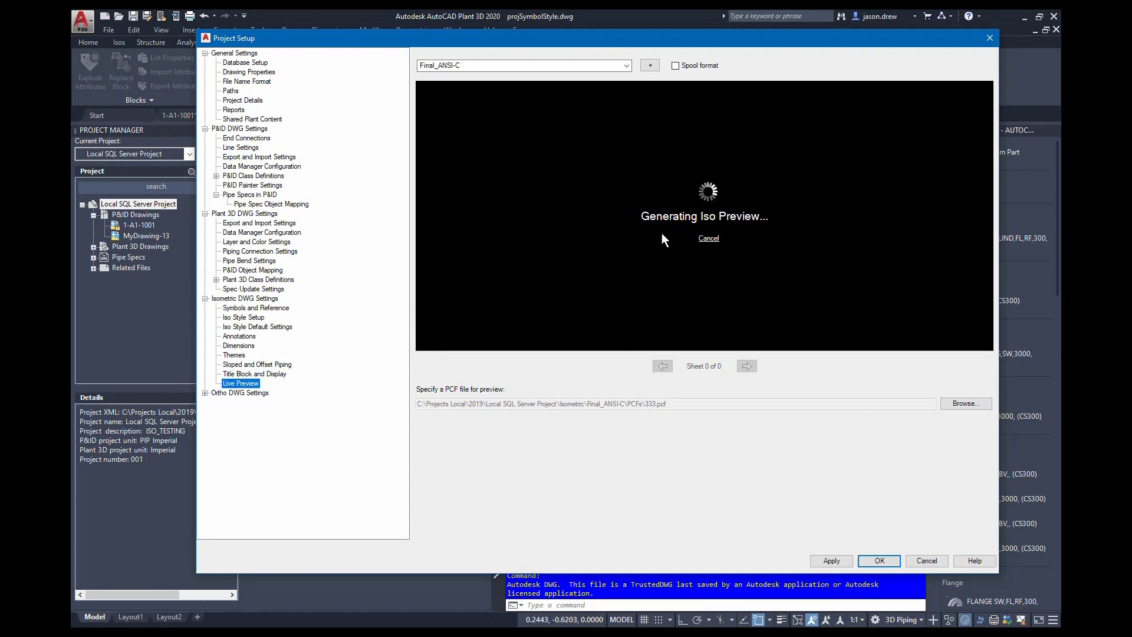
{"action": "mouse_move", "coordinate": [671, 269]}
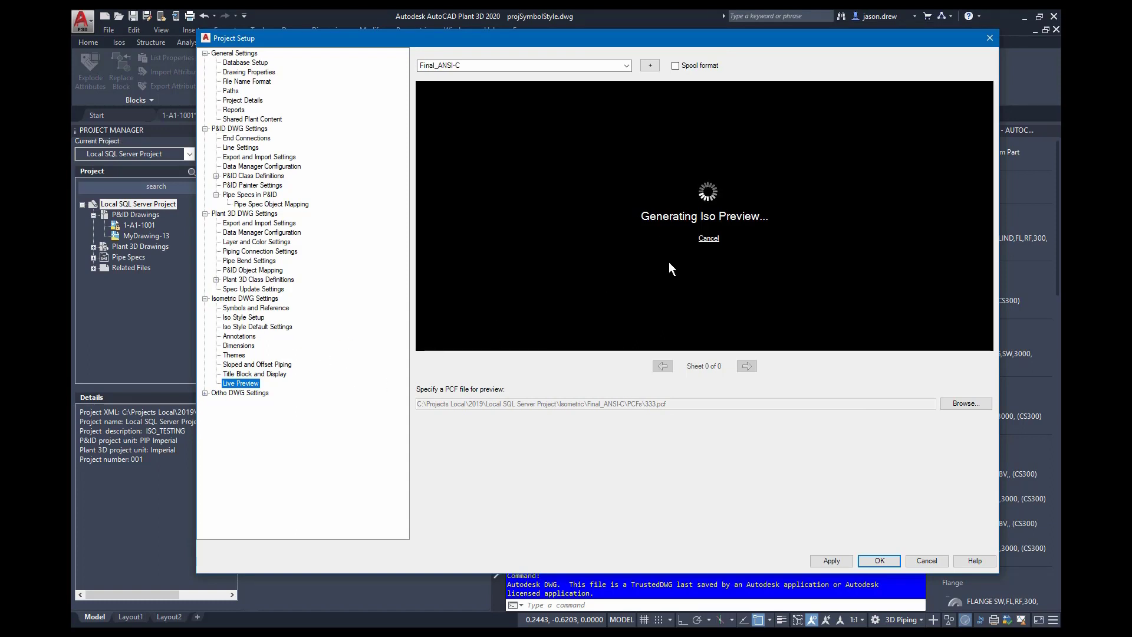
{"action": "mouse_move", "coordinate": [543, 319]}
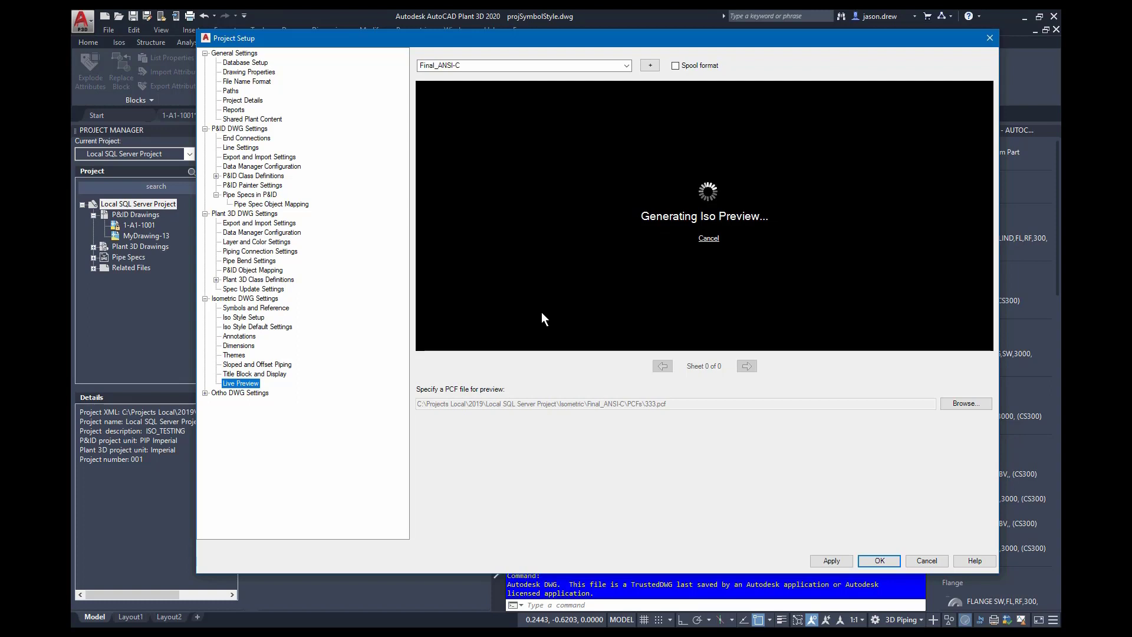
{"action": "mouse_move", "coordinate": [657, 279]}
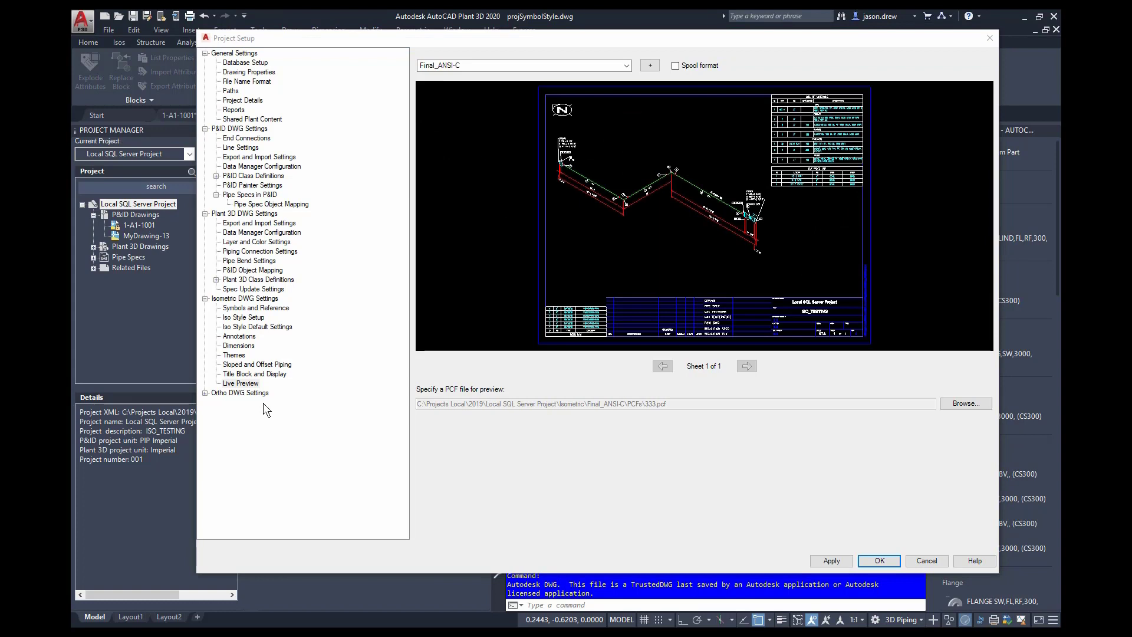
Expand Ortho DWG Settings and show its Title Block and Display page.
{"action": "left_click", "coordinate": [240, 392]}
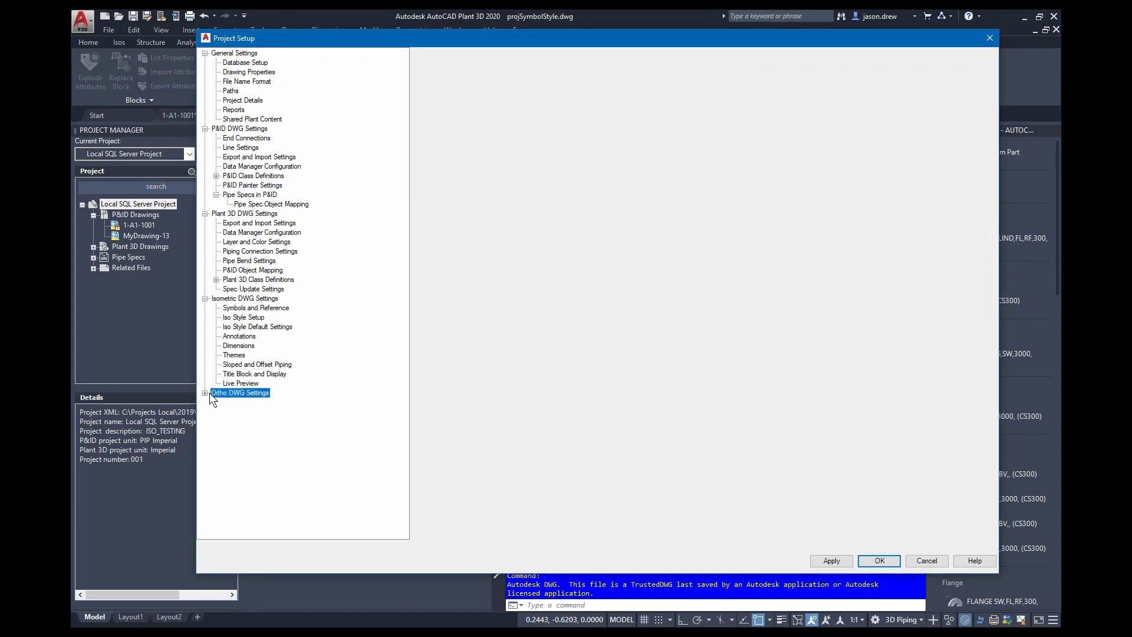
{"action": "left_click", "coordinate": [205, 392]}
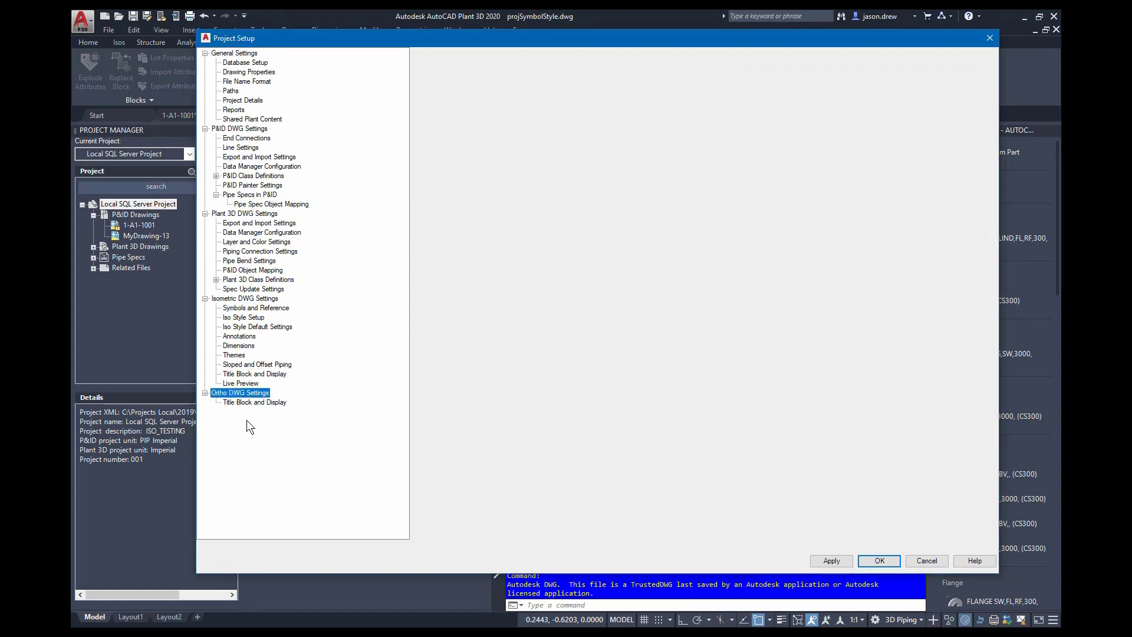
{"action": "left_click", "coordinate": [255, 402]}
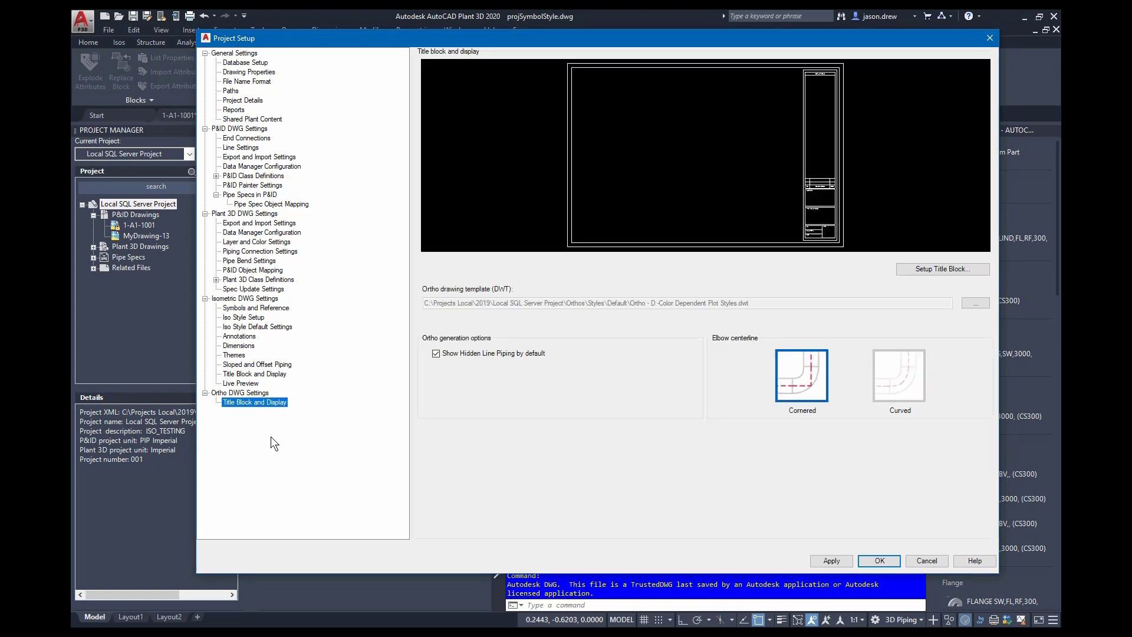
{"action": "mouse_move", "coordinate": [682, 275]}
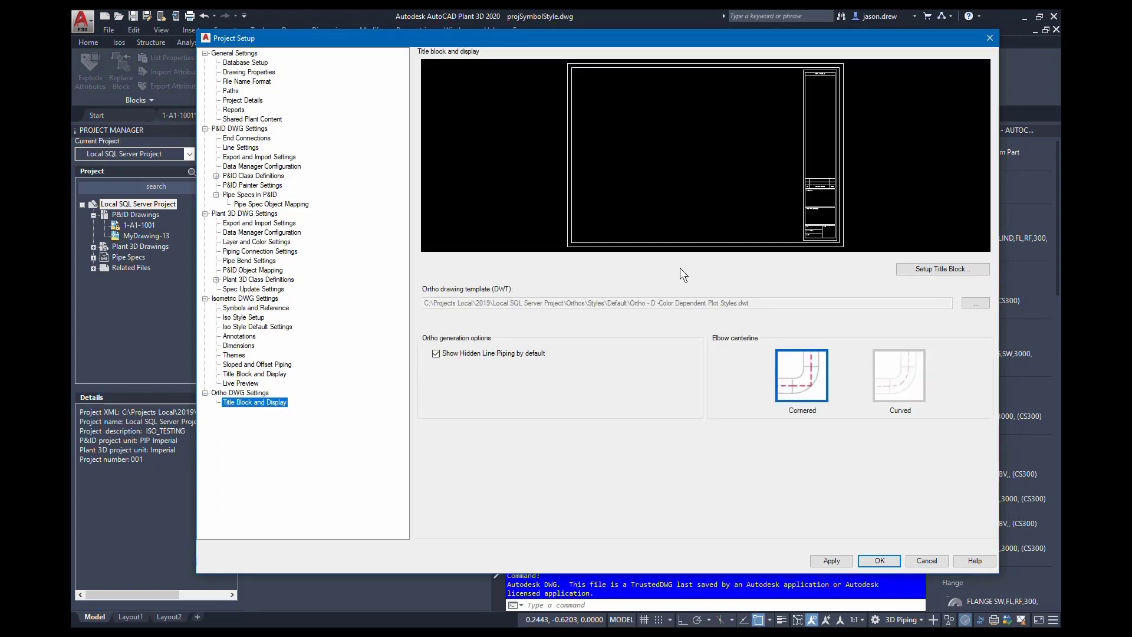
{"action": "mouse_move", "coordinate": [806, 245]}
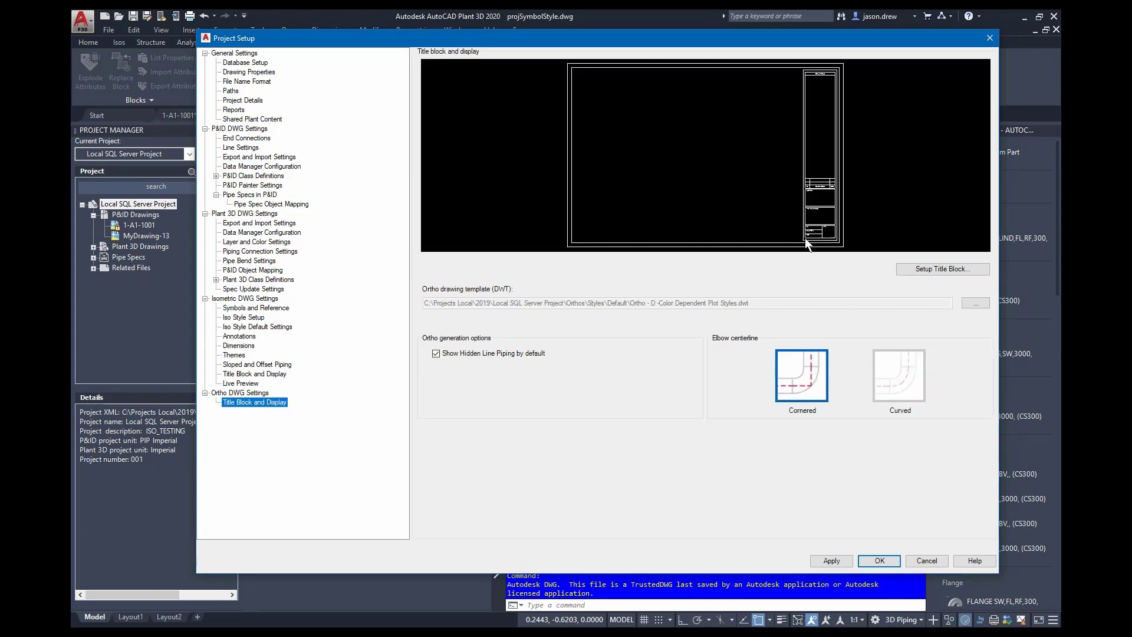
{"action": "mouse_move", "coordinate": [942, 268]}
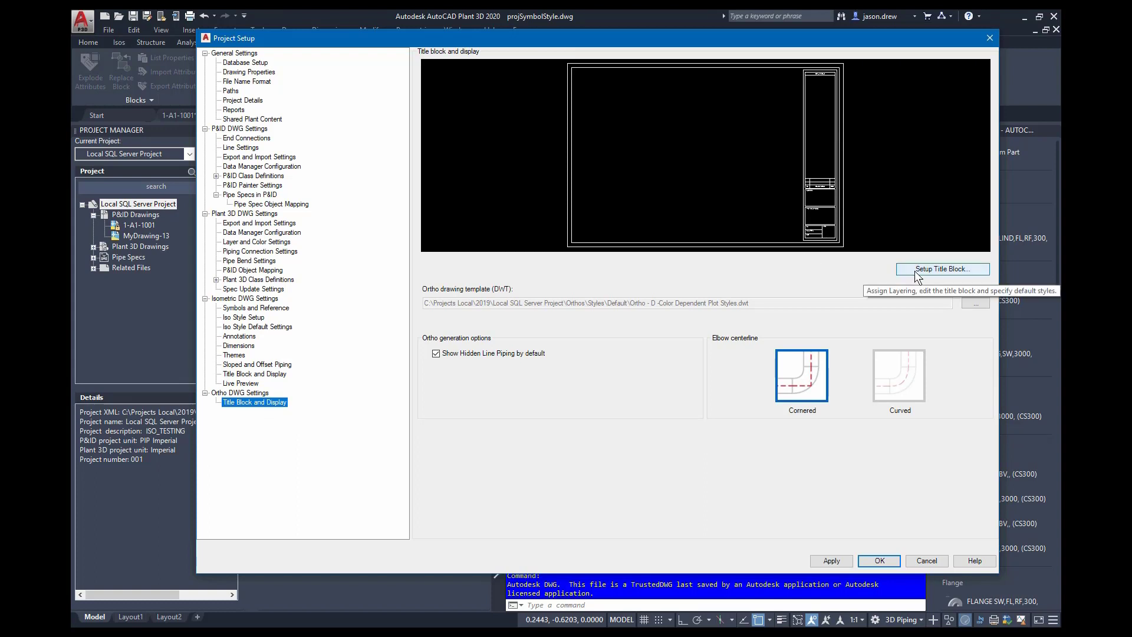
{"action": "mouse_move", "coordinate": [725, 316]}
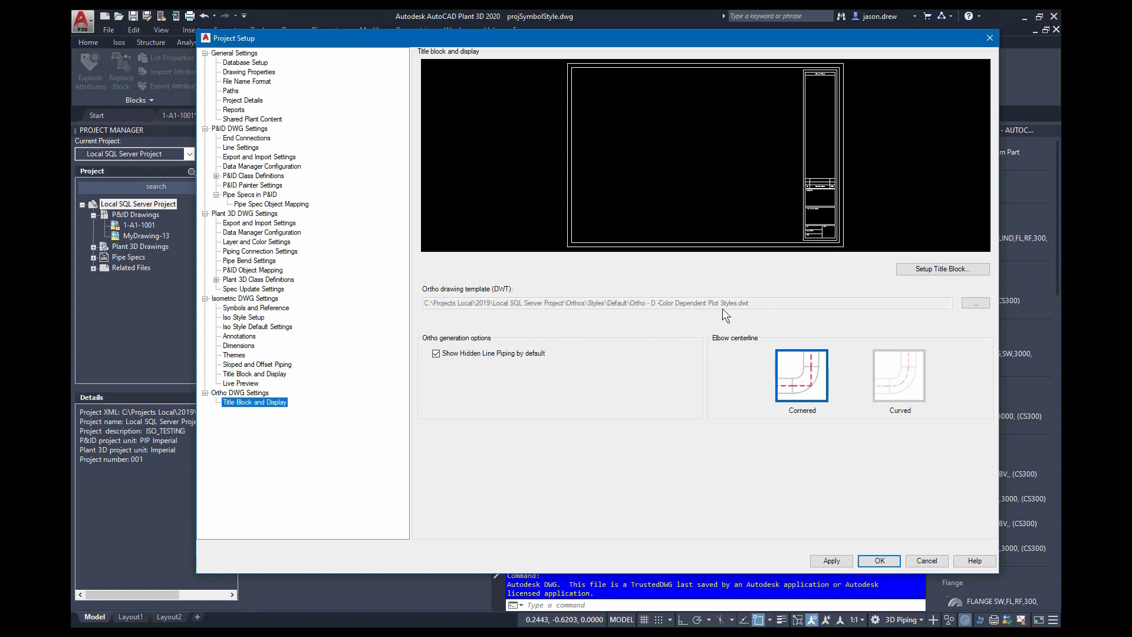
{"action": "mouse_move", "coordinate": [459, 396]}
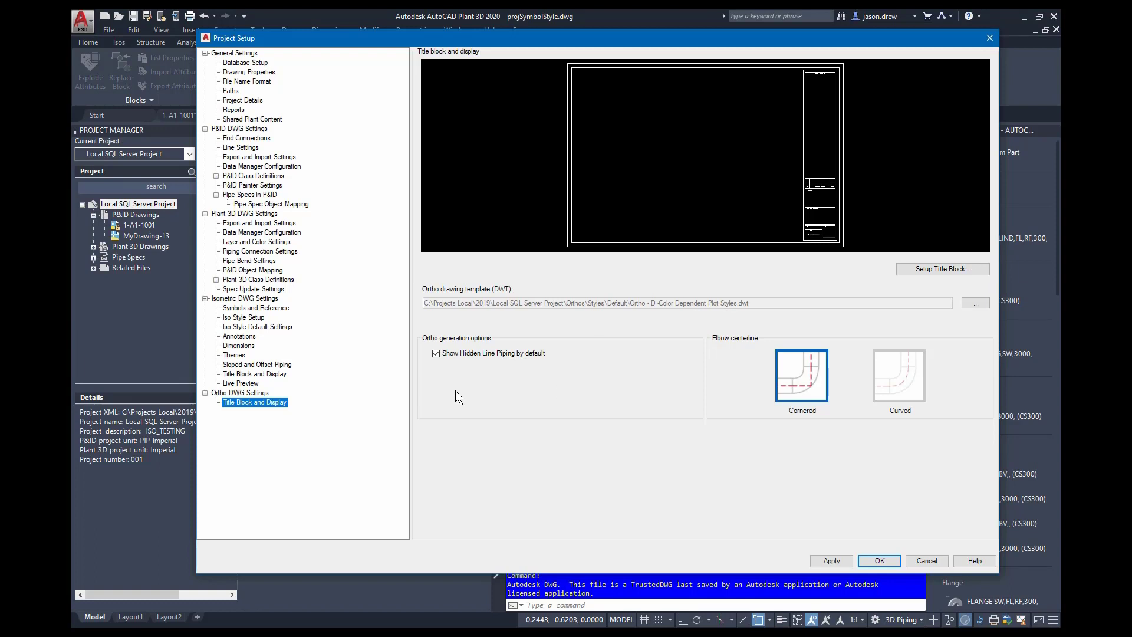
Toggle hidden line piping and elbow centerlines, leaving hidden lines on and elbows cornered.
{"action": "left_click", "coordinate": [436, 353]}
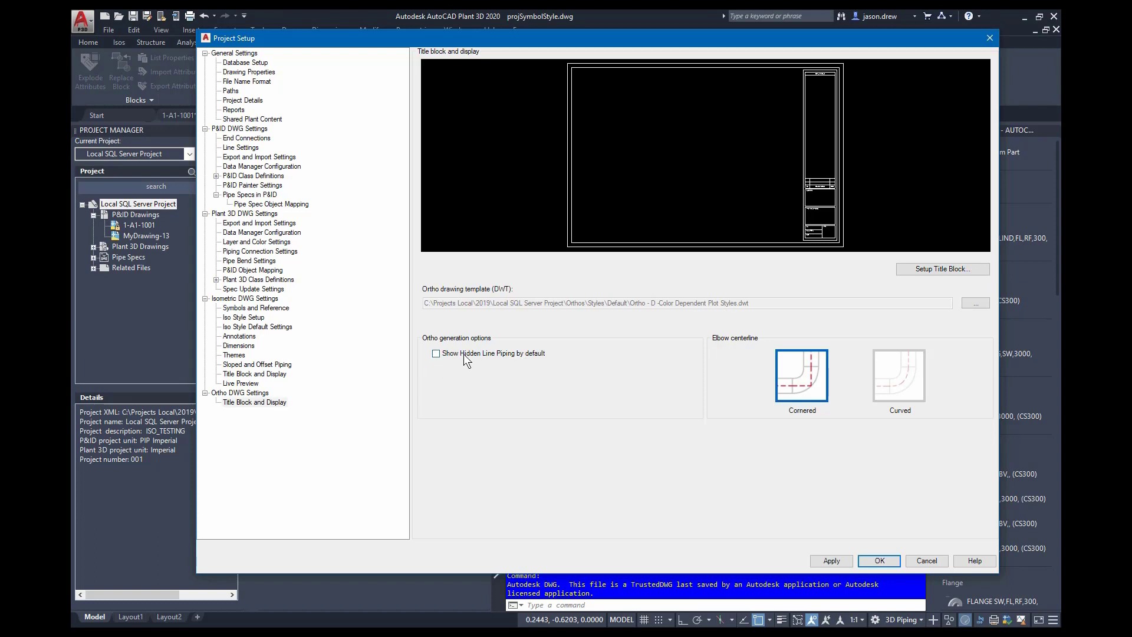
{"action": "left_click", "coordinate": [435, 352]}
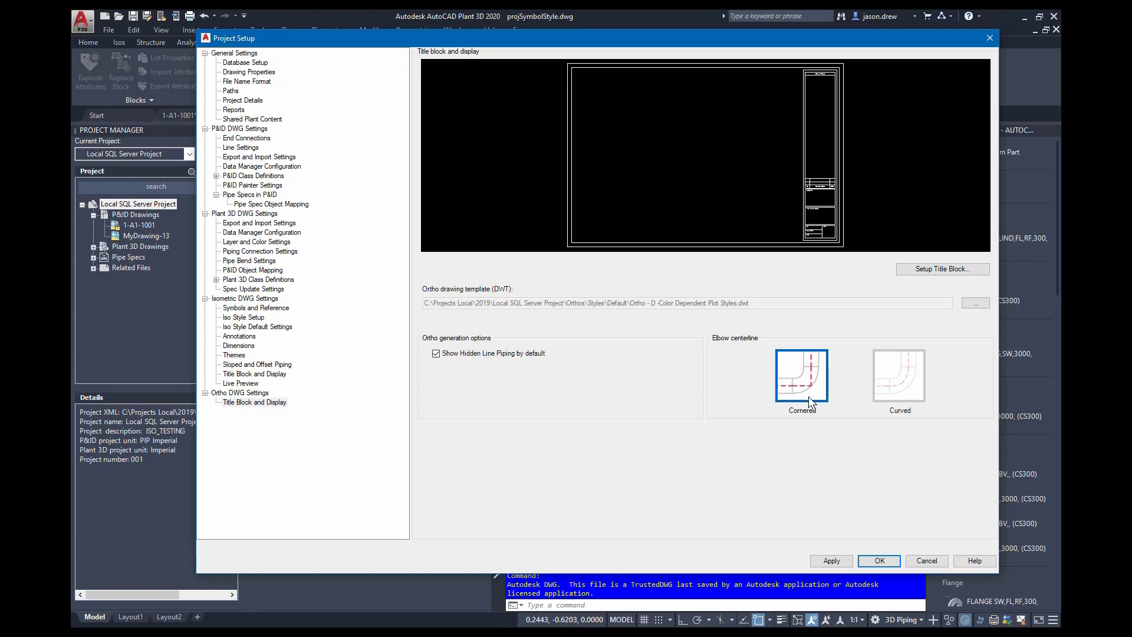
{"action": "left_click", "coordinate": [898, 375]}
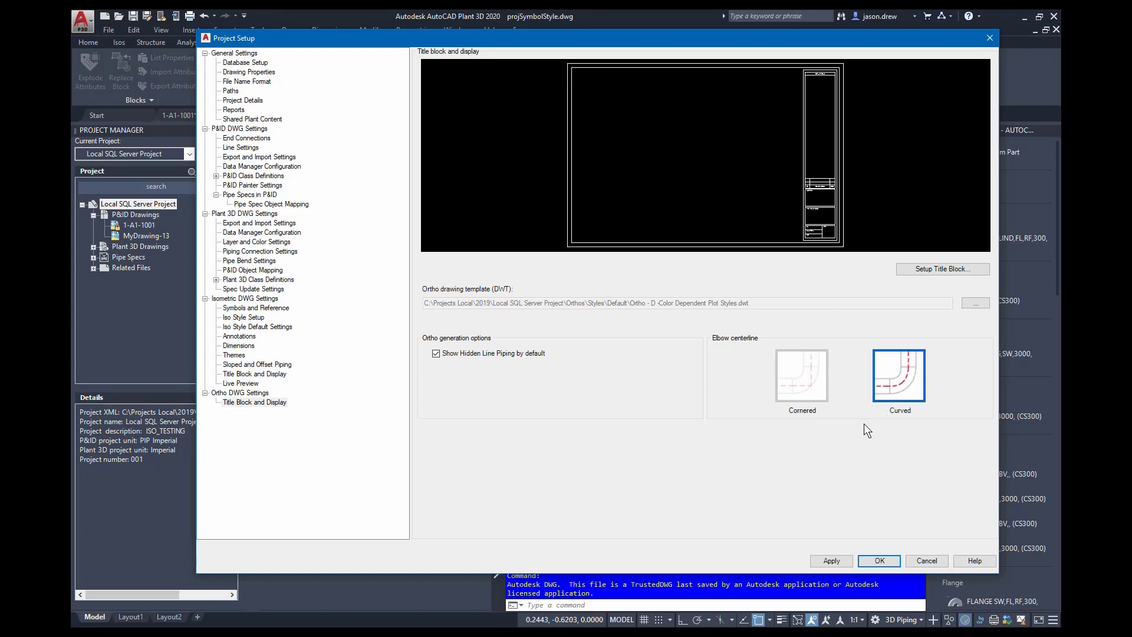
{"action": "left_click", "coordinate": [802, 375]}
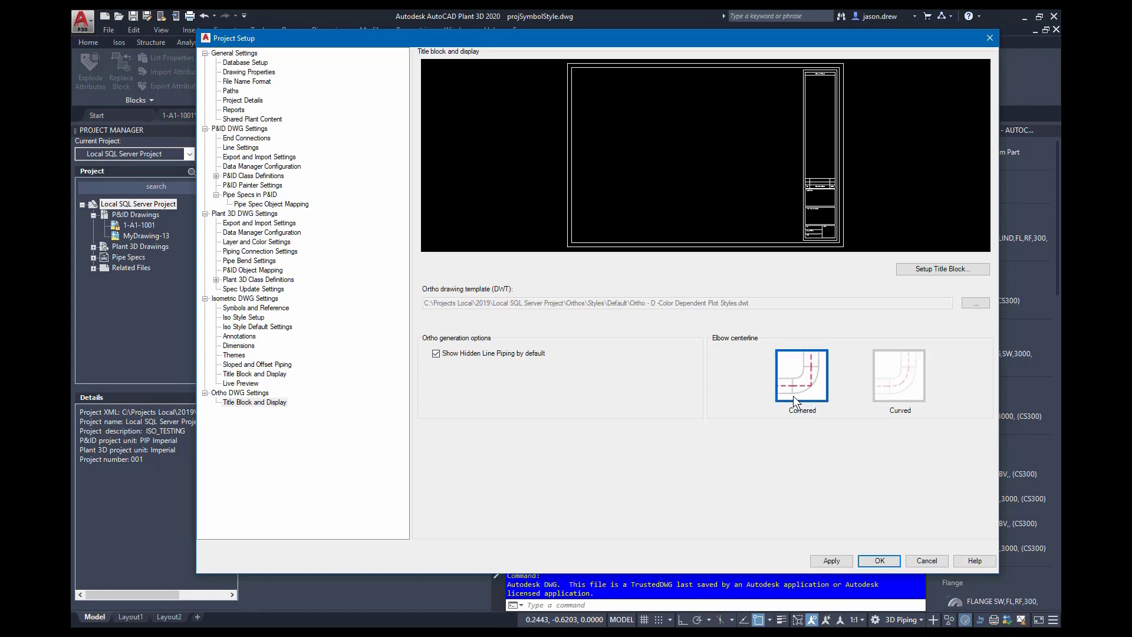